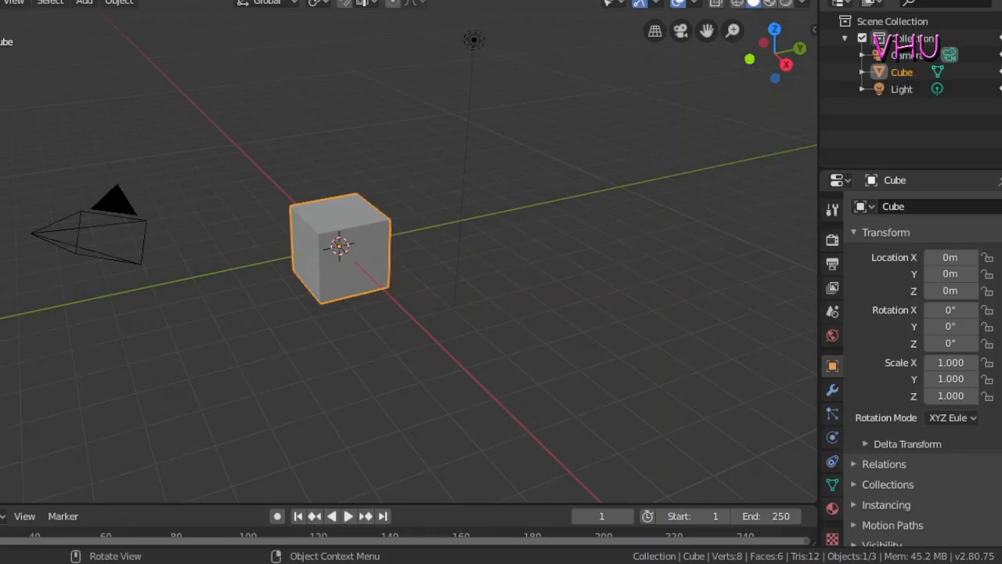
mouse_move(472, 315)
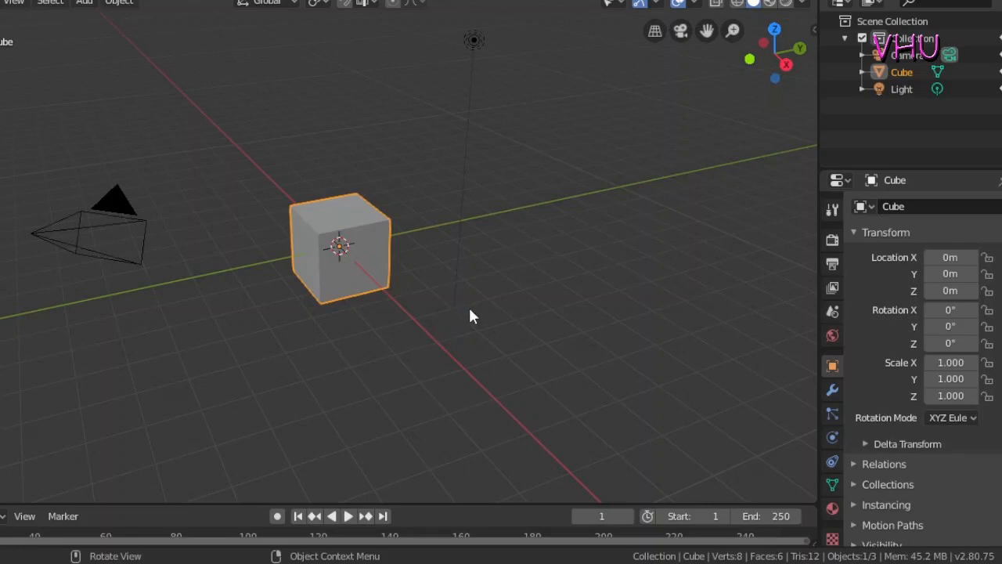
mouse_move(251, 271)
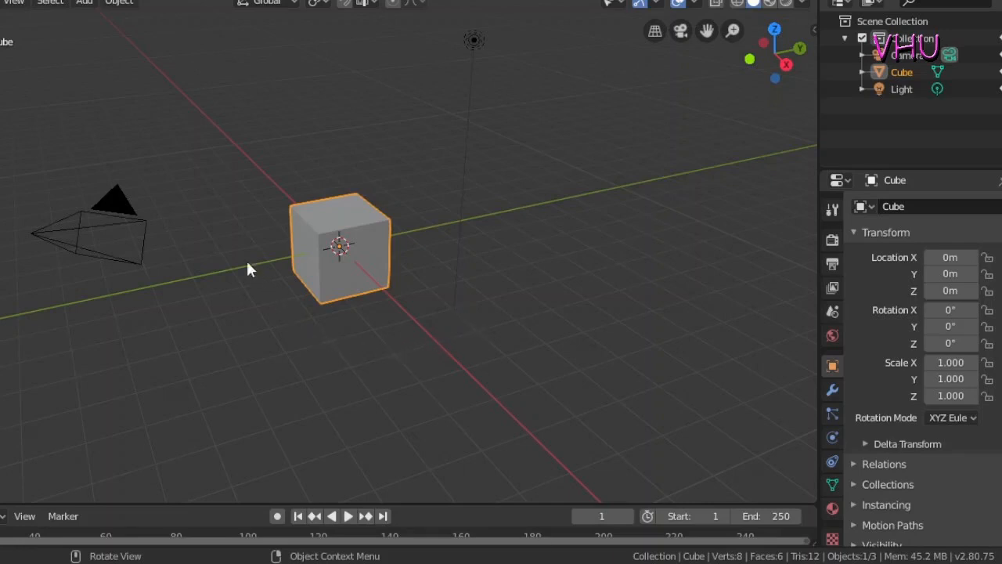
mouse_move(303, 168)
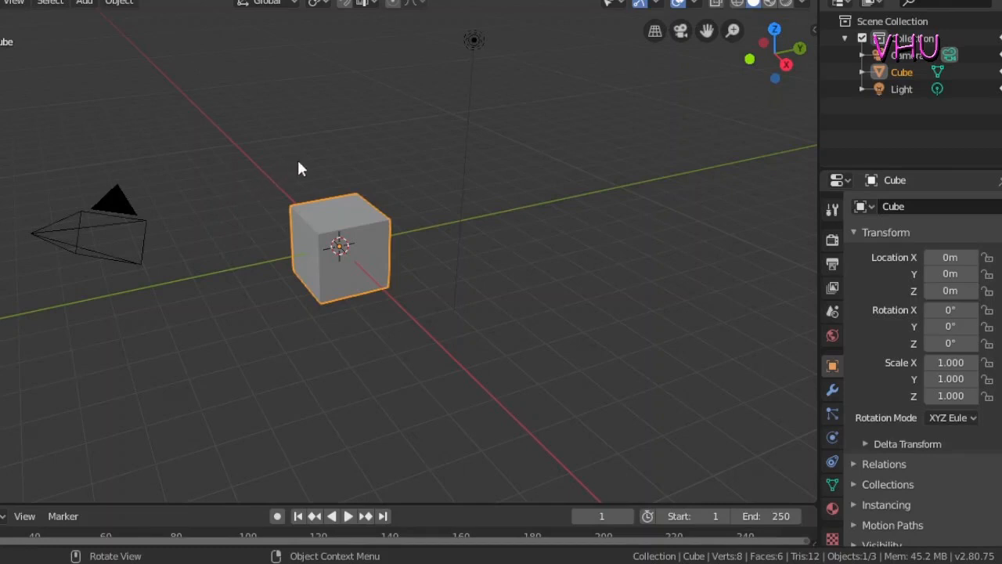
mouse_move(496, 257)
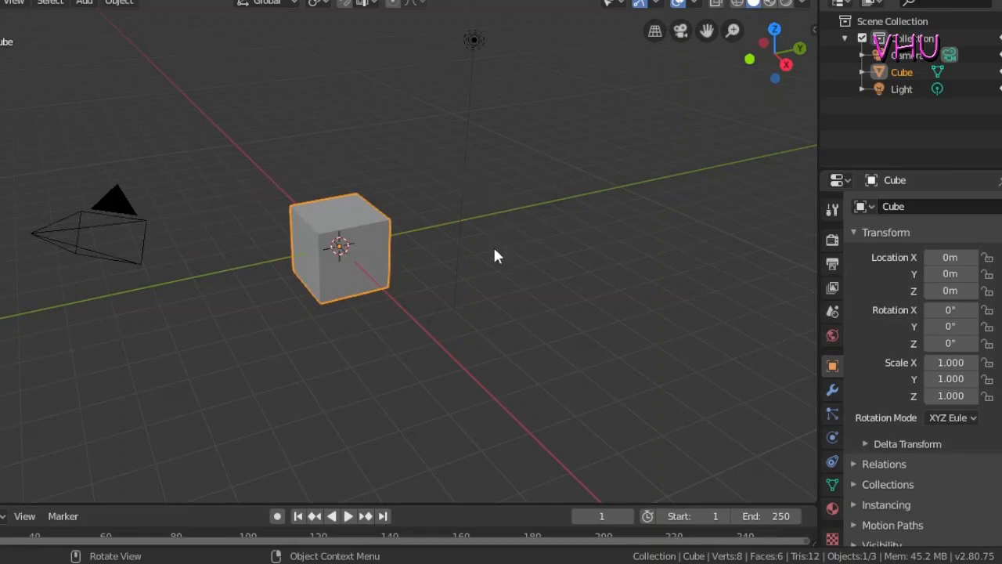
mouse_move(425, 305)
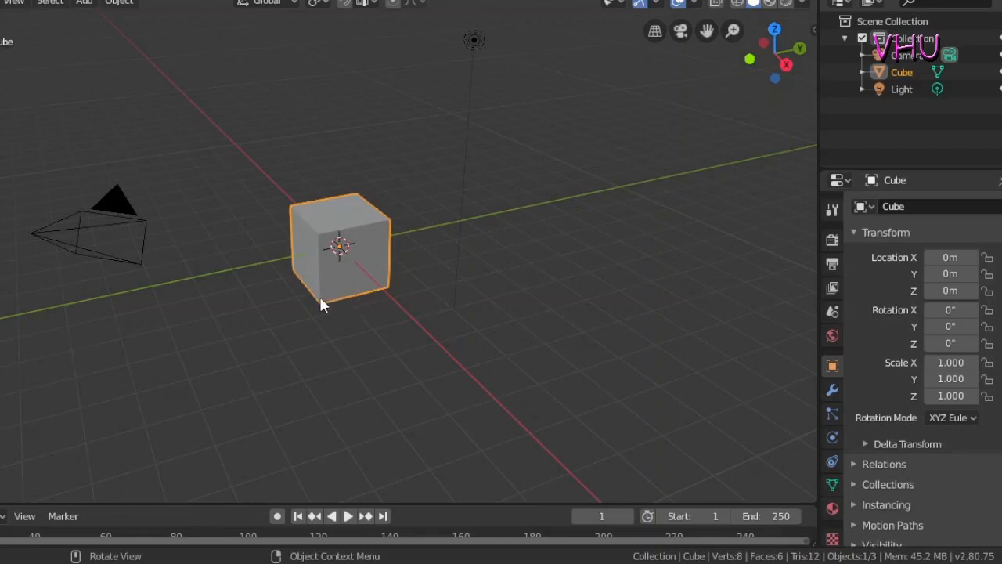
mouse_move(451, 322)
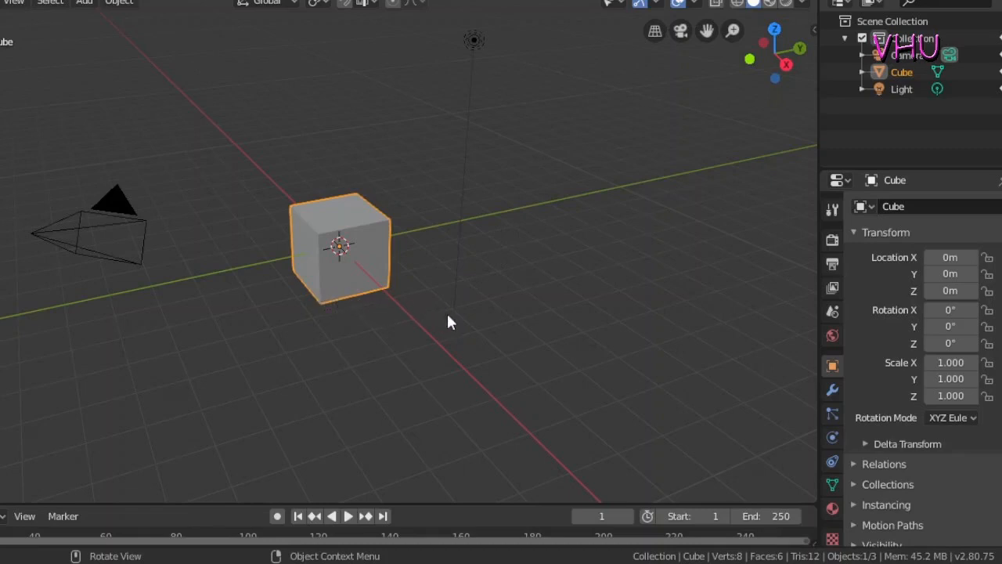
mouse_move(463, 322)
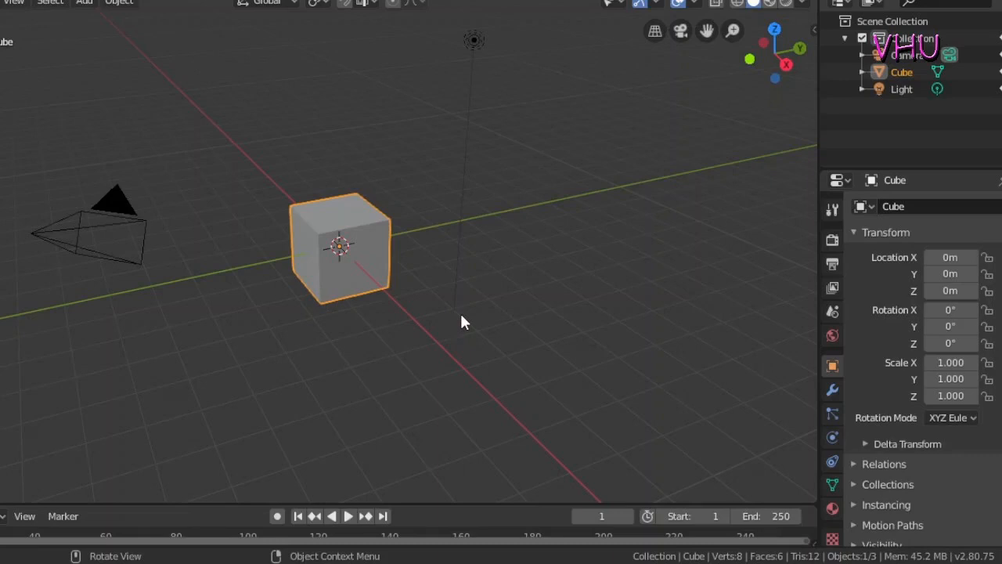
mouse_move(484, 321)
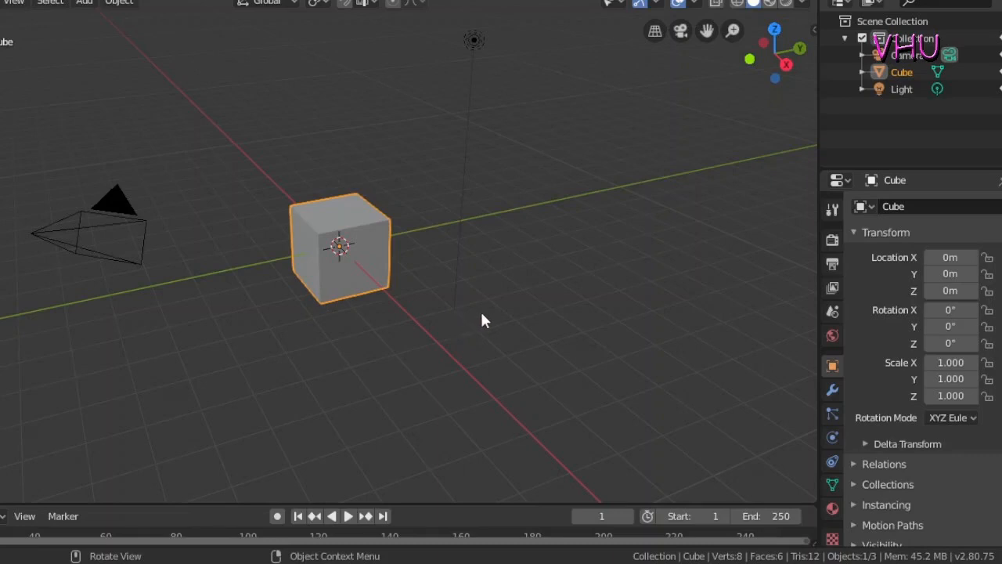
mouse_move(391, 338)
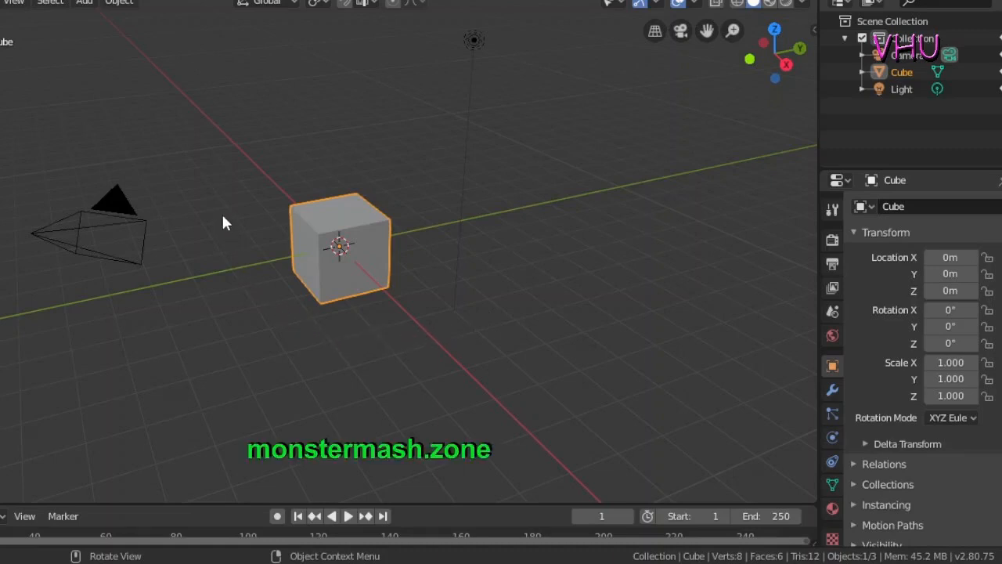
mouse_move(433, 205)
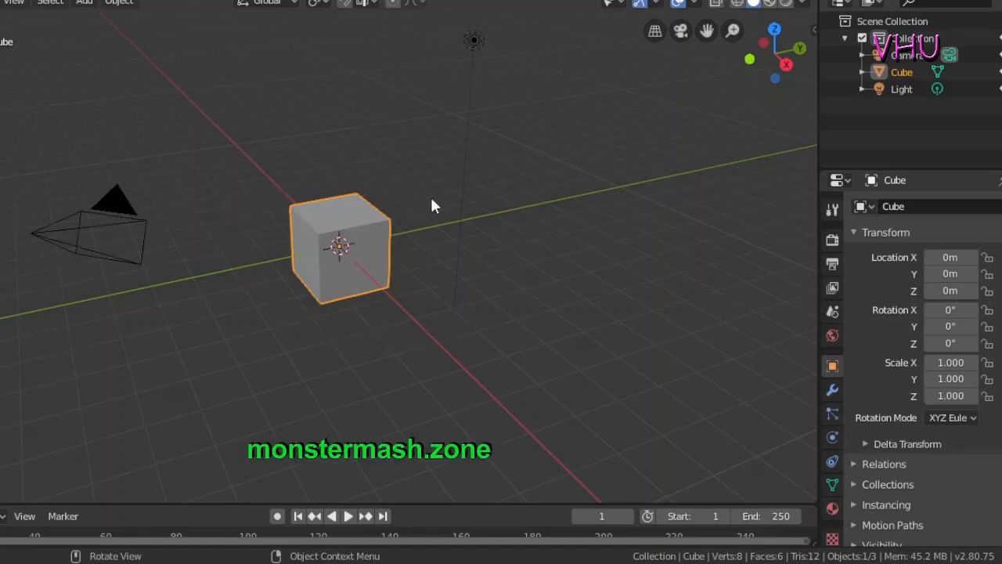
mouse_move(448, 217)
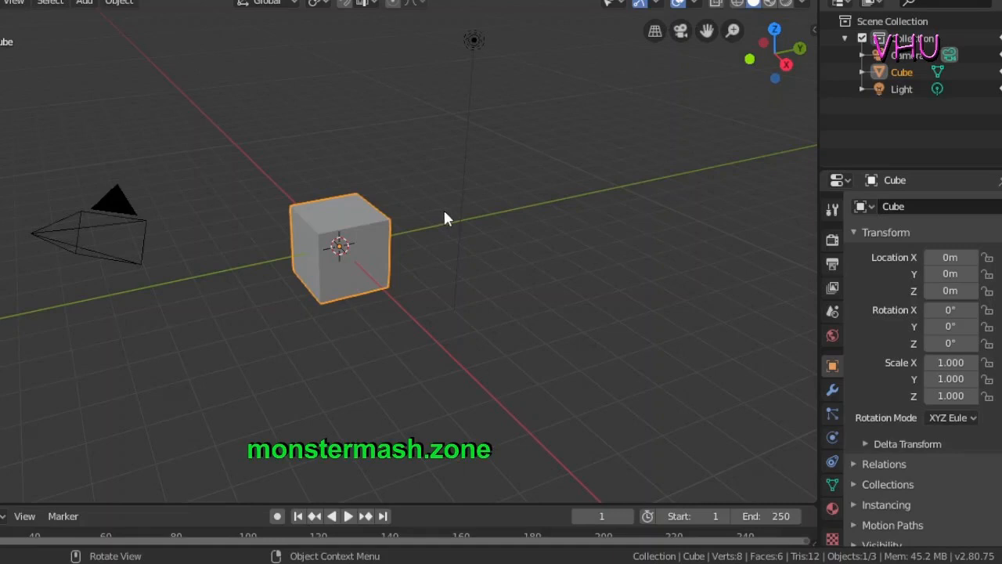
mouse_move(490, 343)
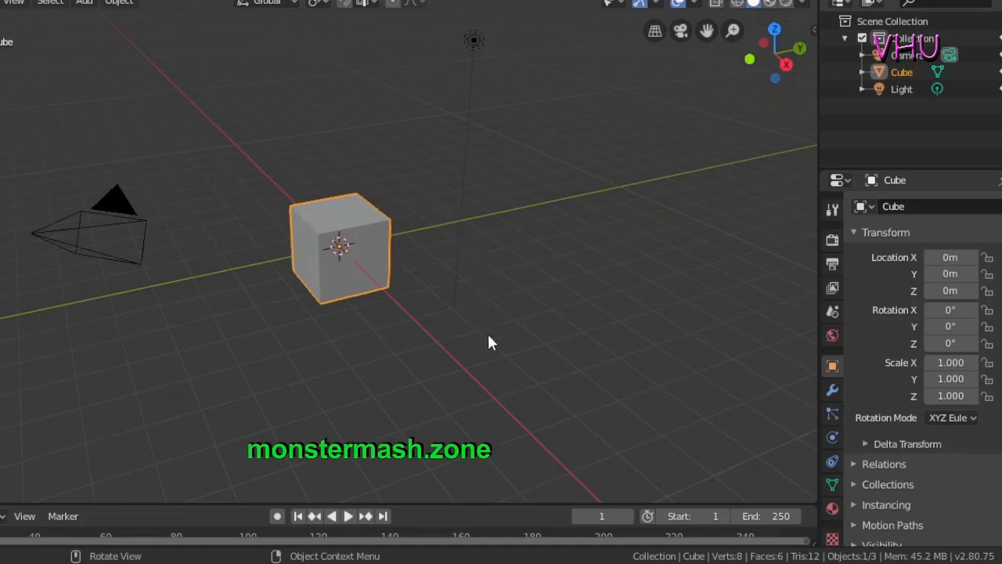
mouse_move(379, 404)
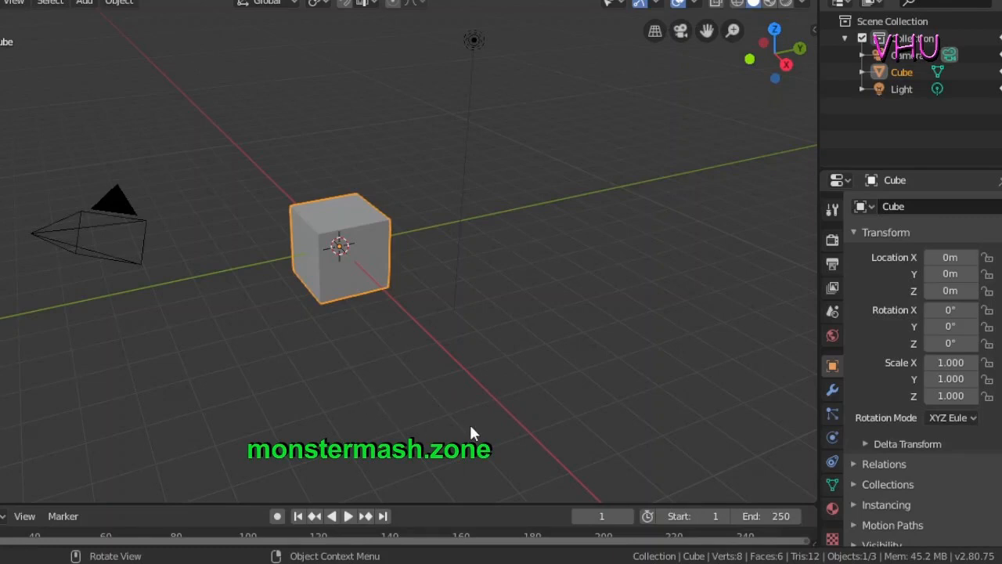
mouse_move(513, 442)
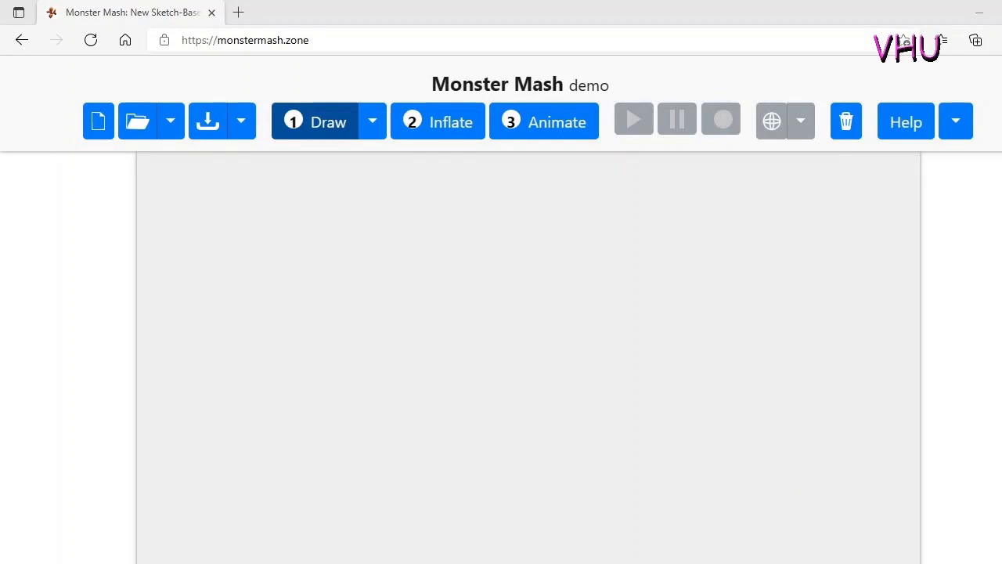
mouse_move(373, 560)
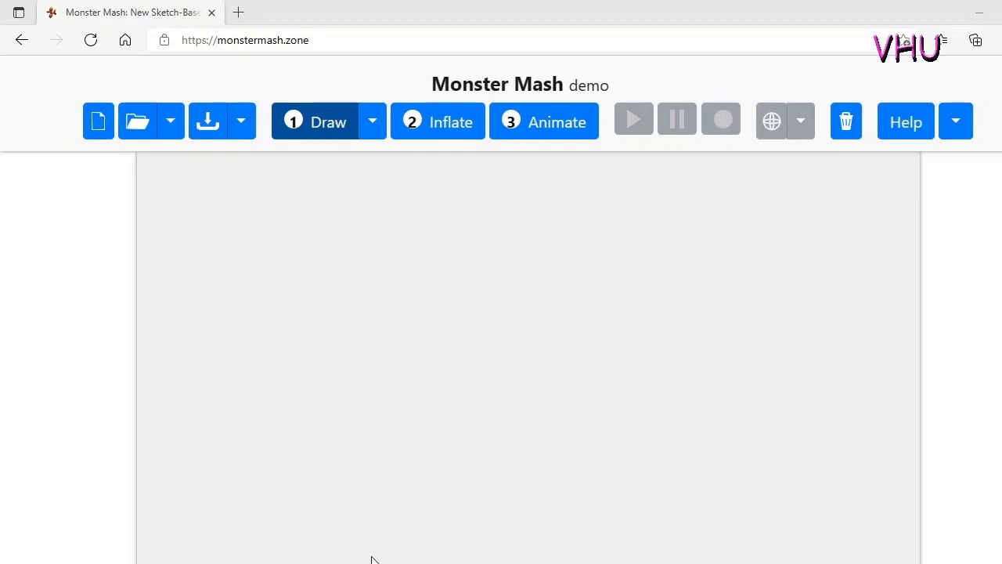
mouse_move(701, 285)
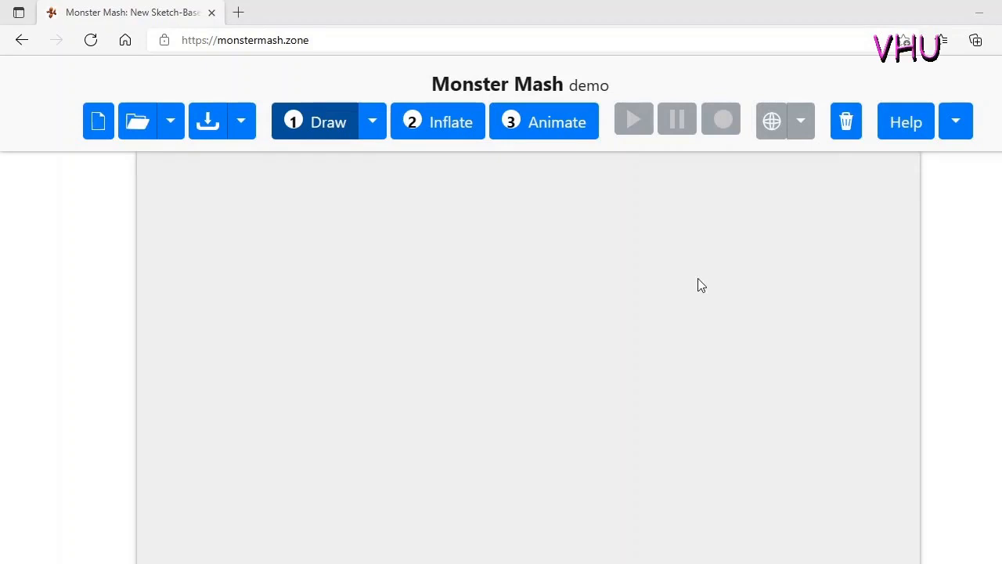
mouse_move(722, 384)
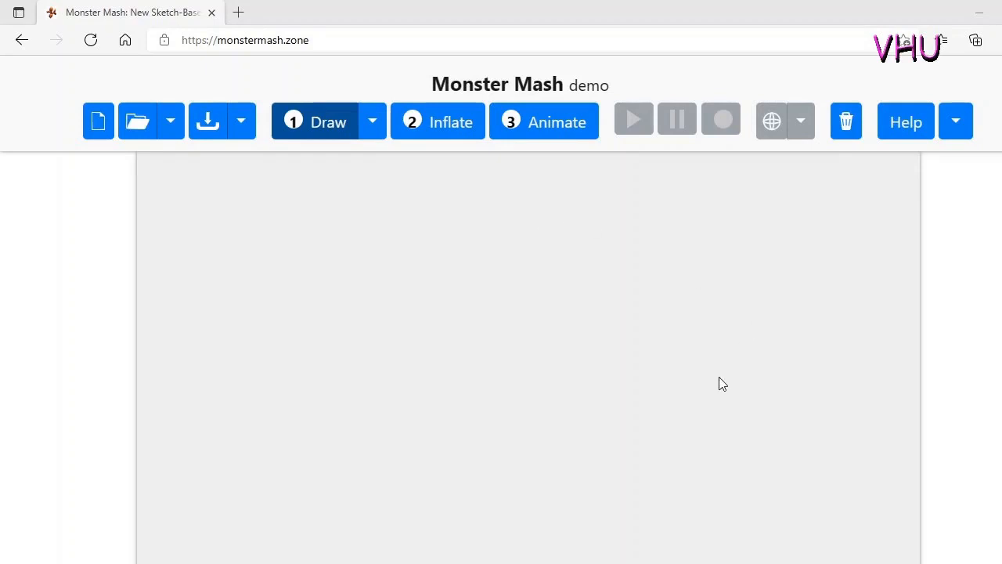
mouse_move(714, 446)
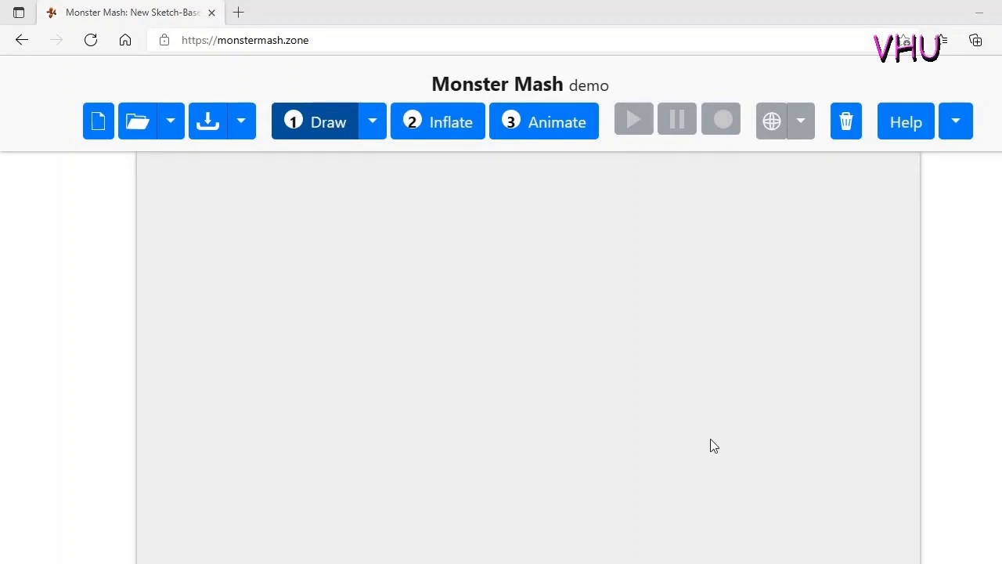
mouse_move(739, 452)
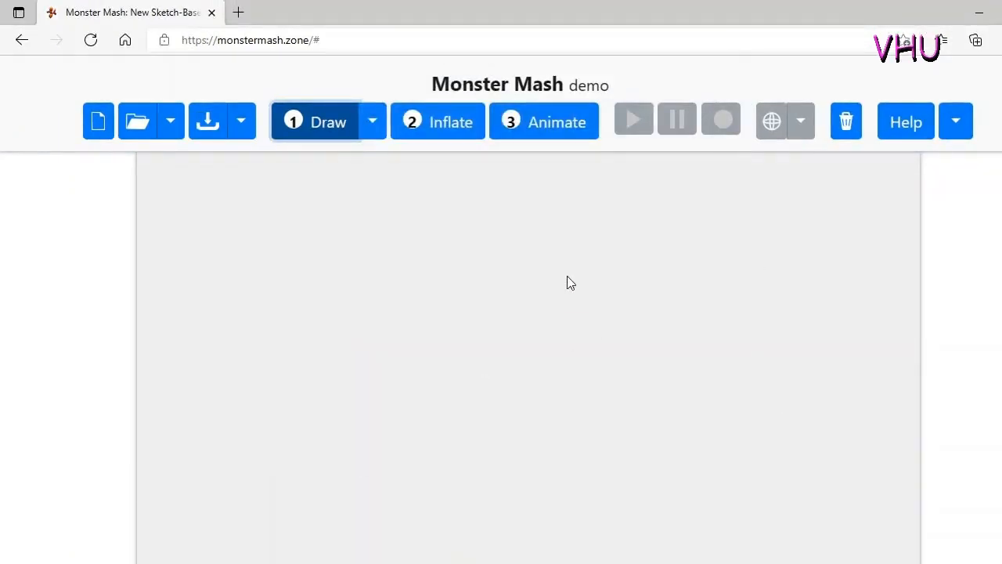
mouse_move(178, 216)
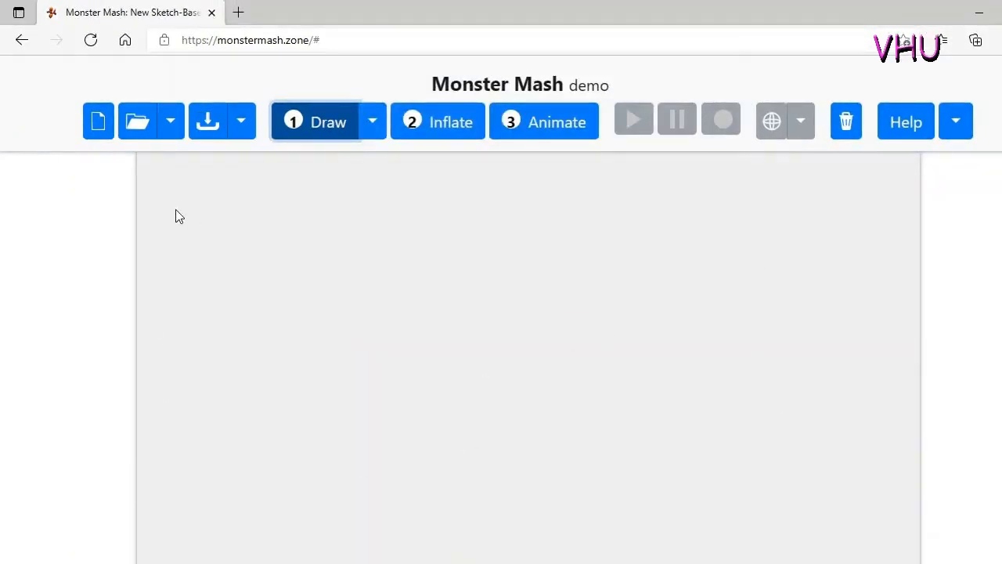
mouse_move(14, 292)
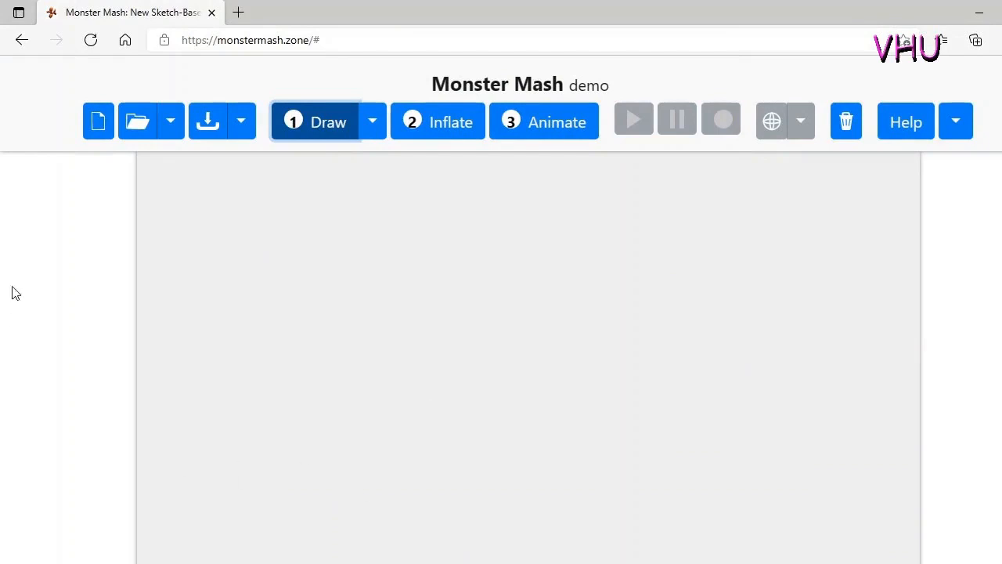
mouse_move(99, 128)
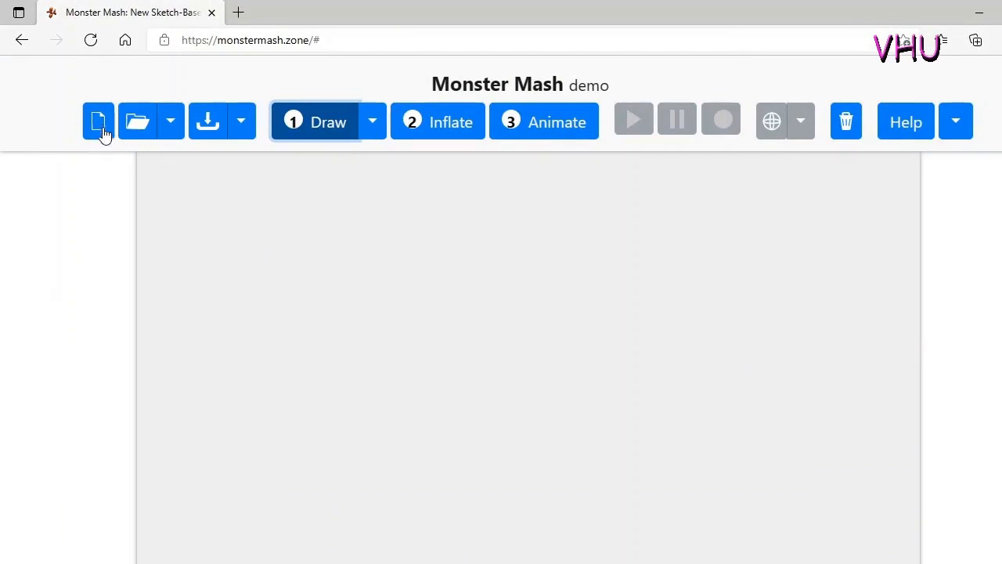
- Start a new empty project and choose Import template image from the folder menu
click(97, 121)
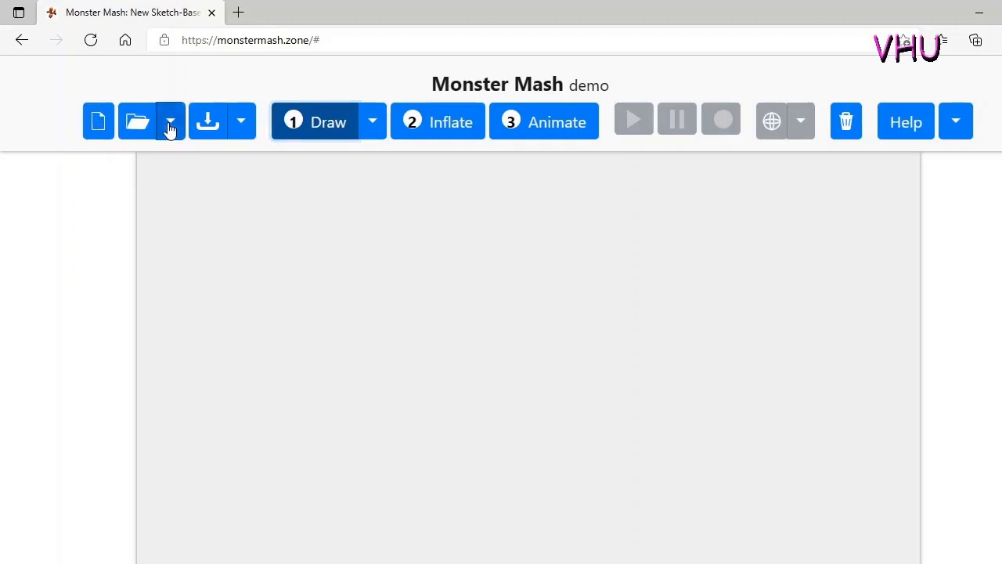
click(170, 122)
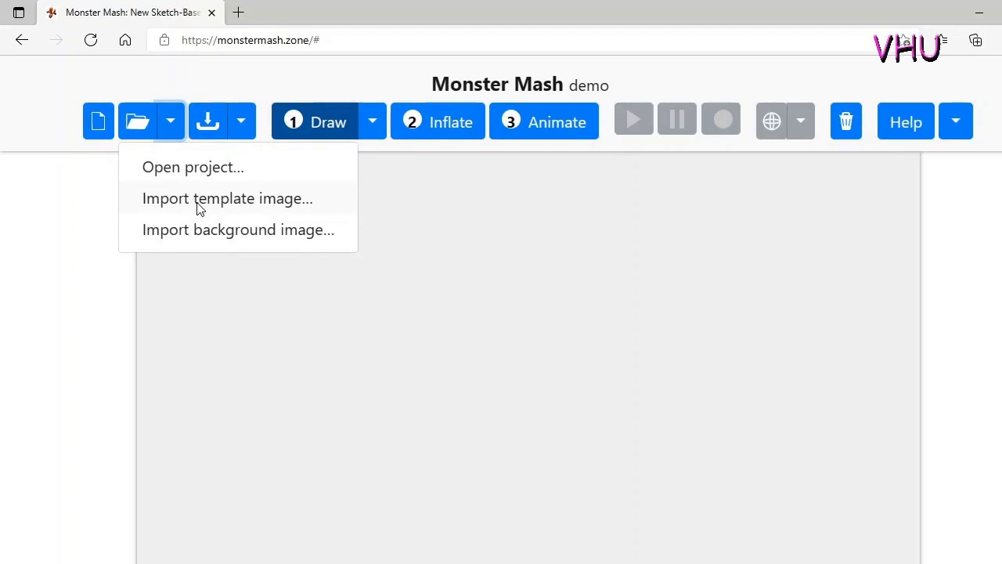
click(227, 198)
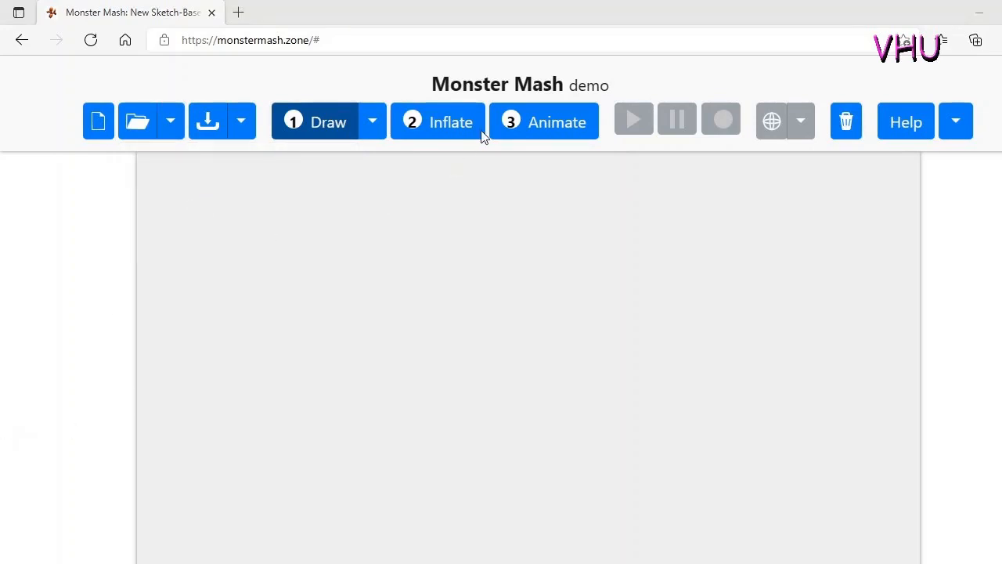
mouse_move(465, 217)
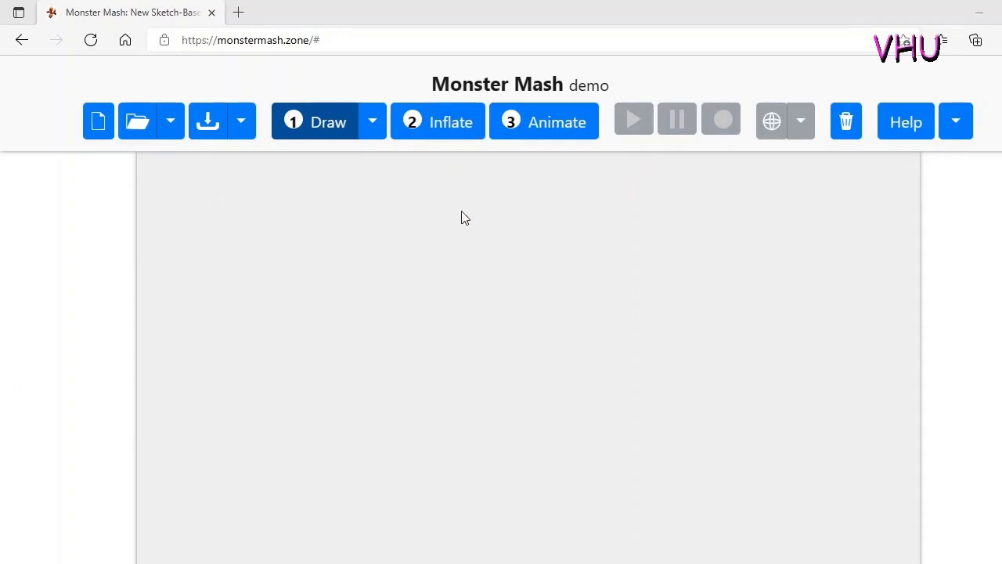
mouse_move(465, 237)
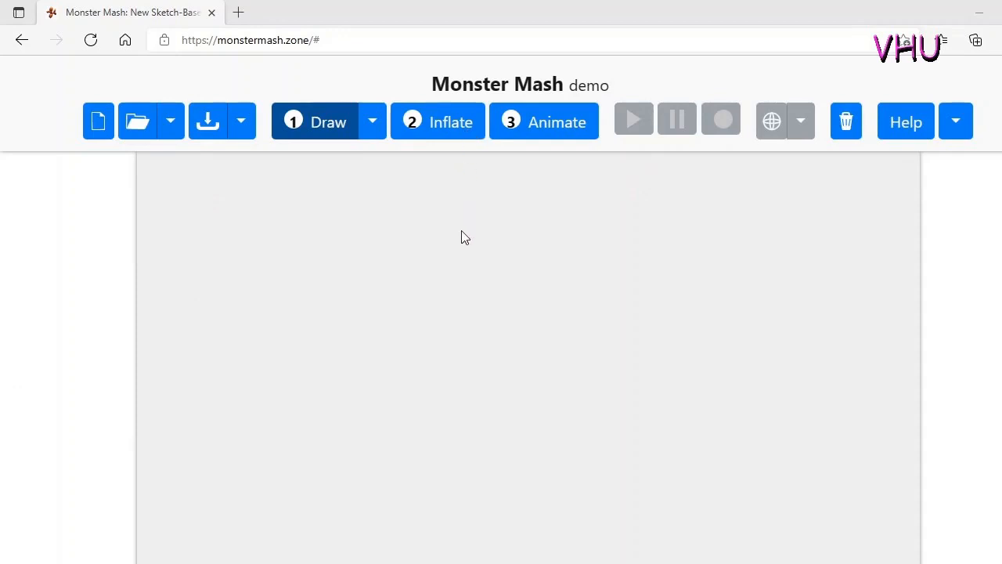
mouse_move(464, 265)
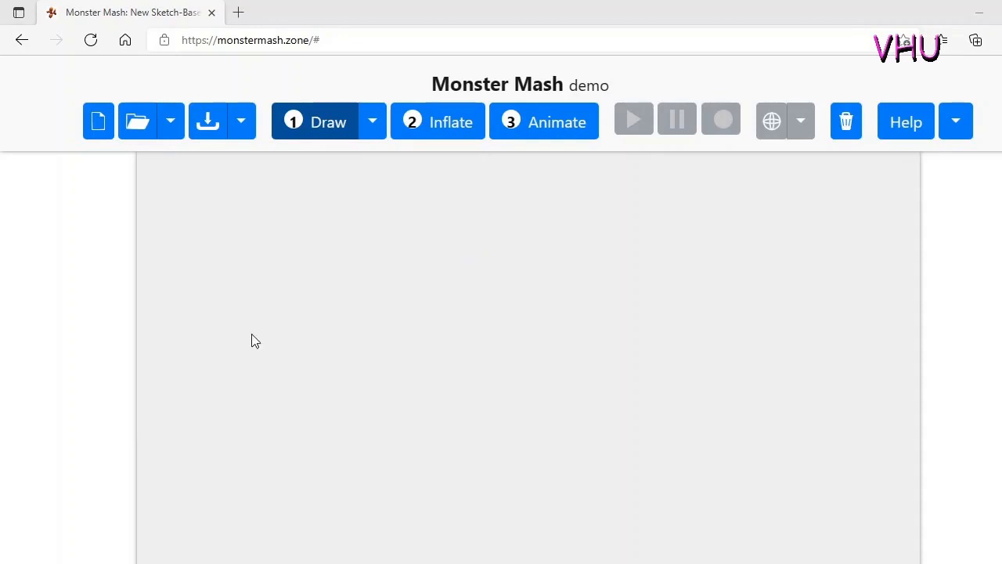
mouse_move(399, 360)
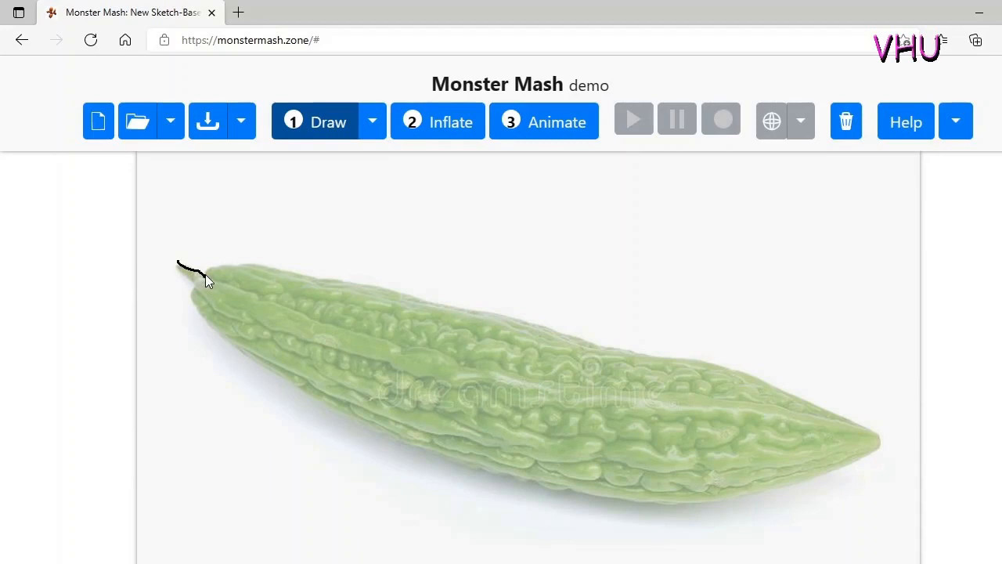
- Trace the gourd outline from the stem along the top edge, around the right tip and back along the underside
drag(206, 277, 262, 270)
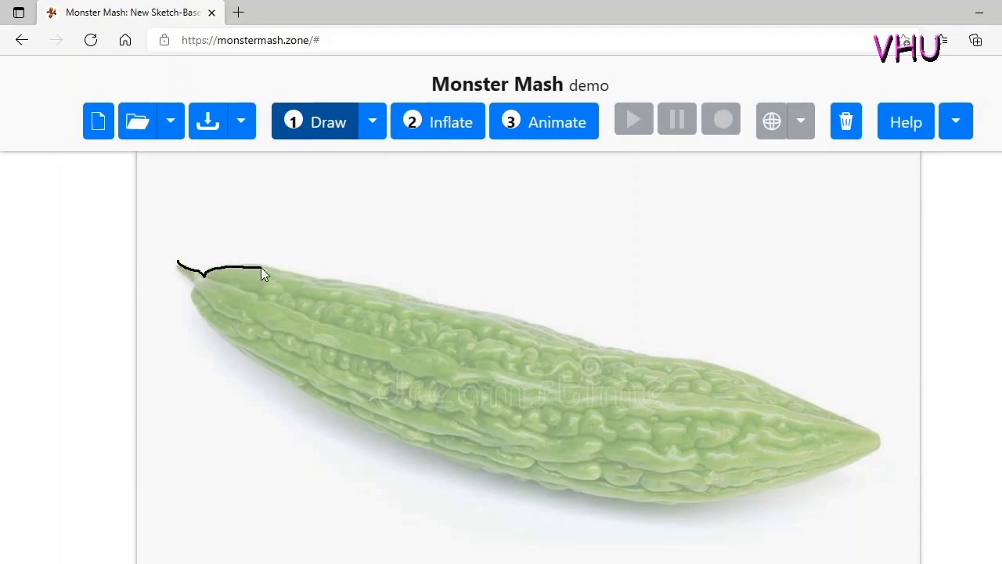
drag(262, 272, 328, 284)
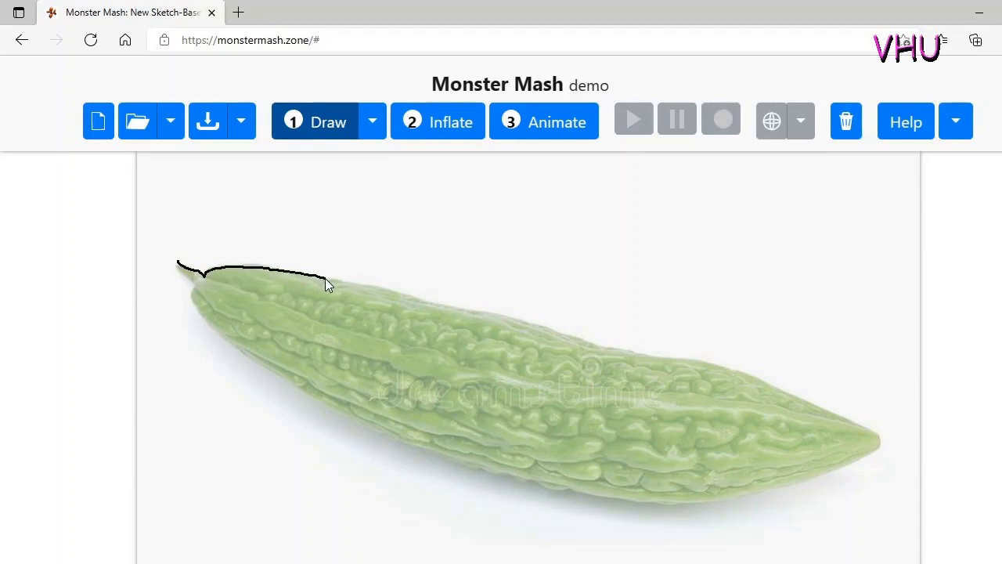
drag(328, 284, 446, 305)
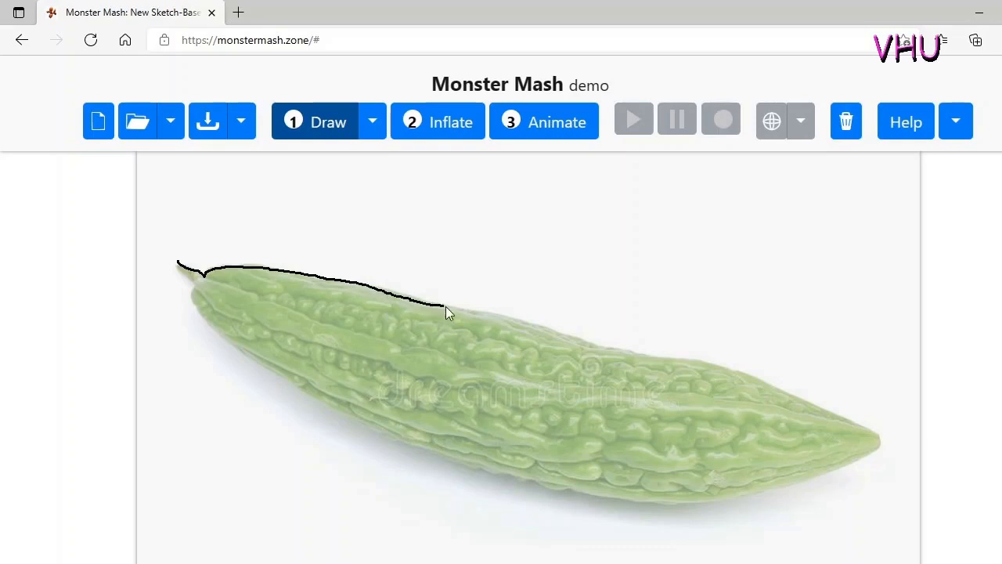
drag(419, 306, 587, 344)
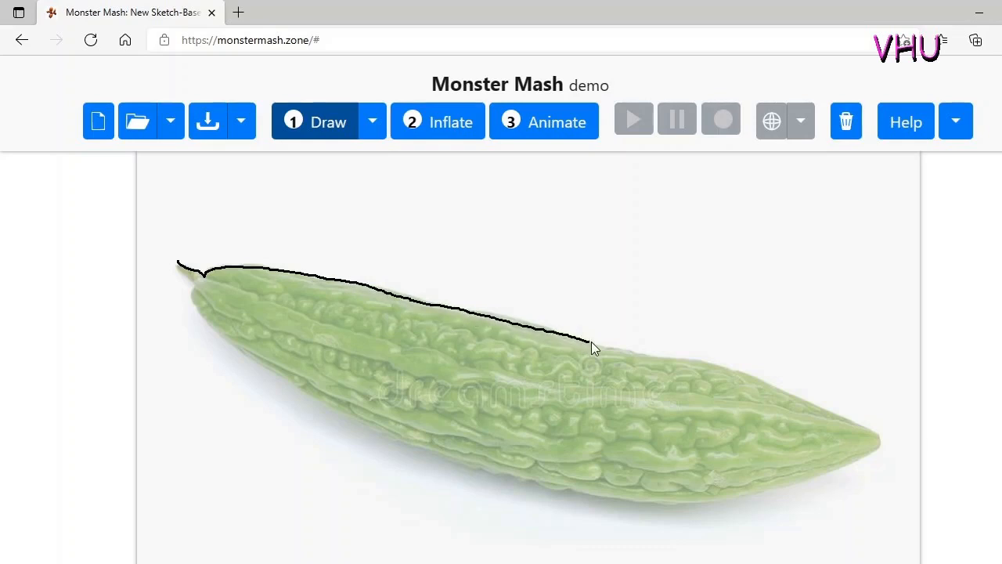
drag(591, 348, 767, 388)
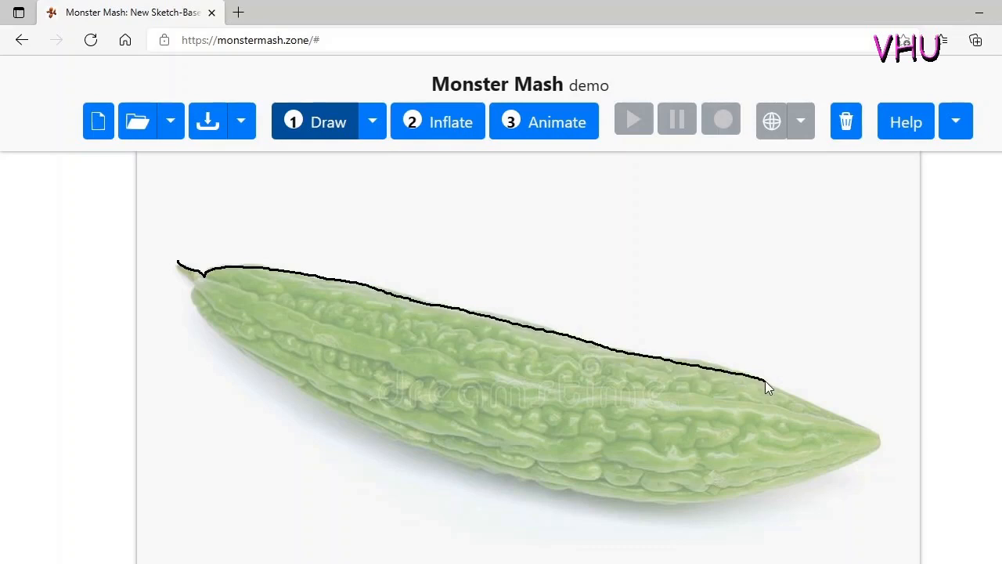
drag(767, 388, 881, 439)
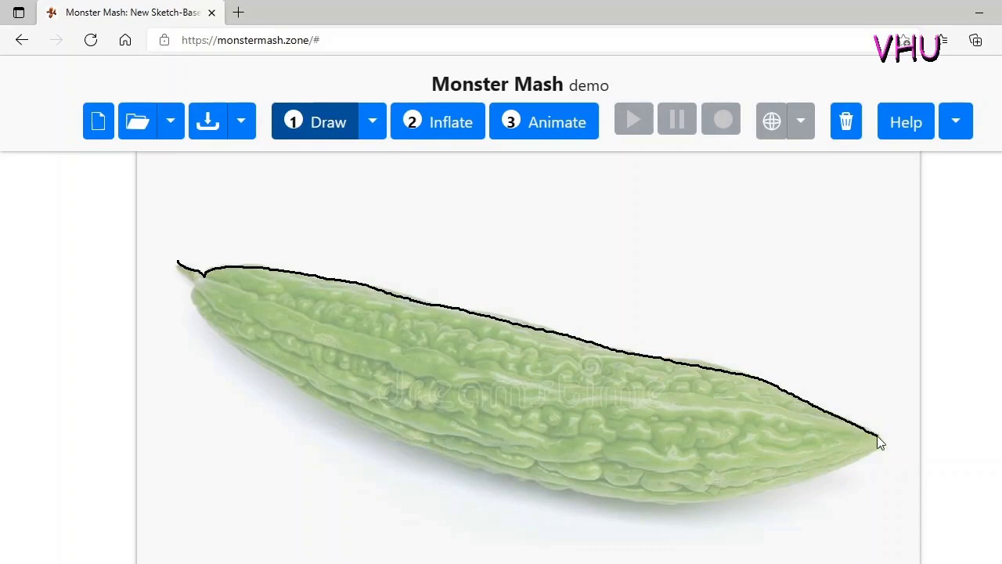
mouse_move(874, 469)
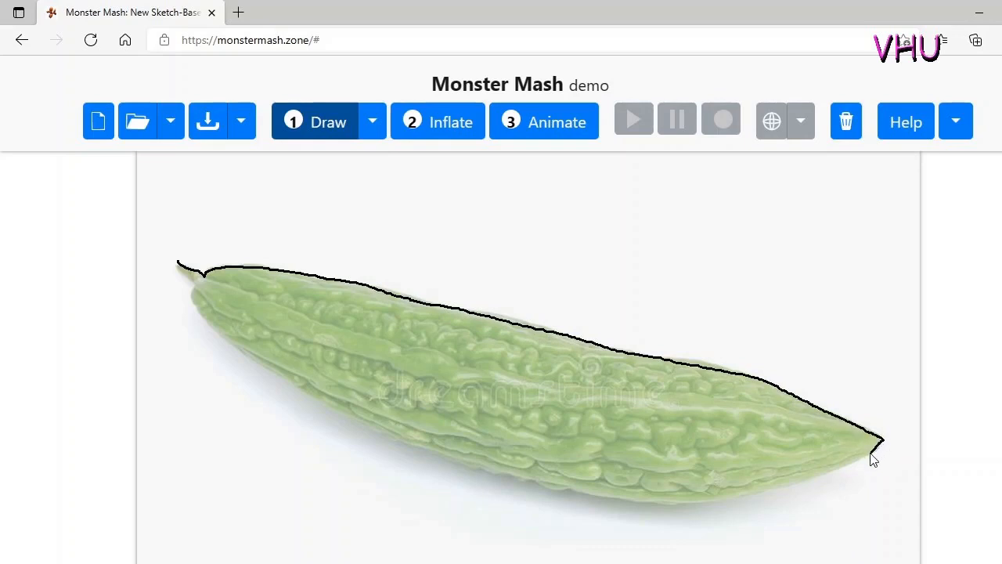
drag(877, 446, 773, 495)
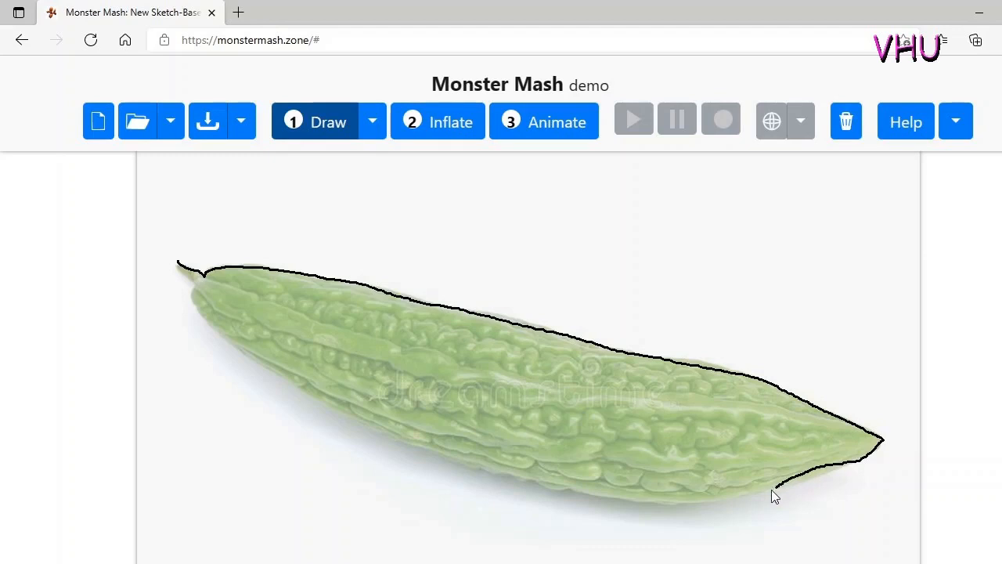
drag(775, 498, 618, 513)
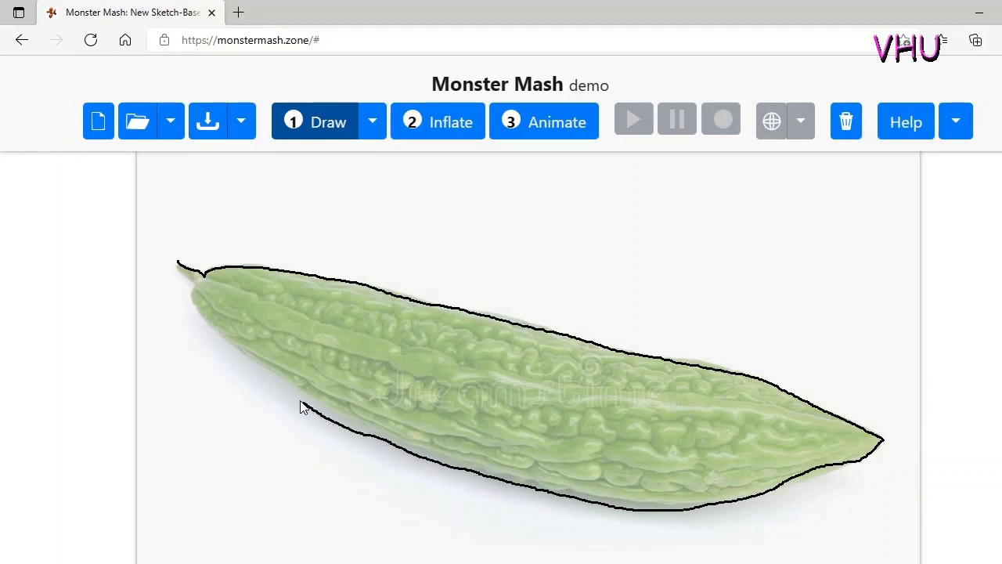
mouse_move(178, 270)
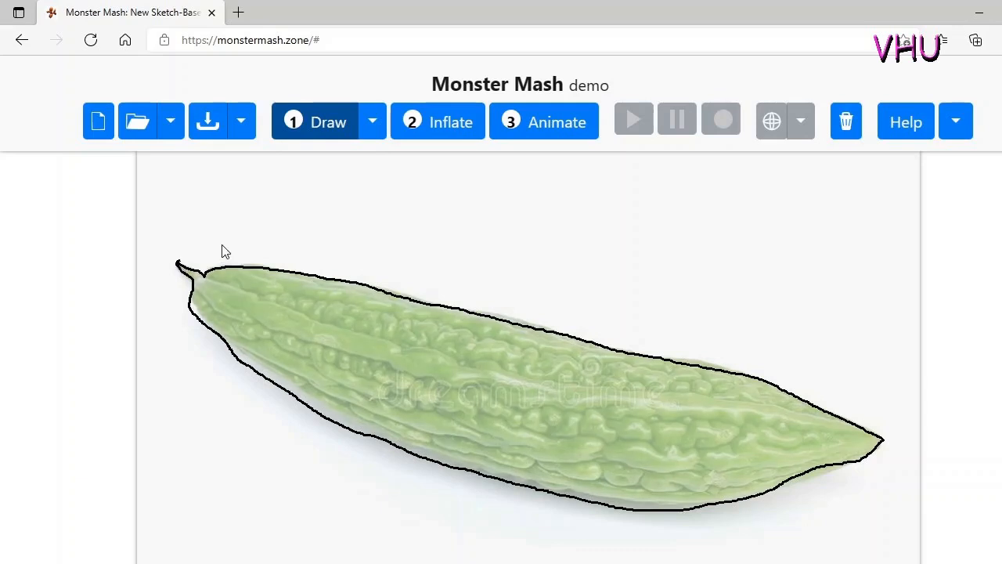
- Inflate the traced outline into a 3D gourd and switch to Animate mode
click(437, 121)
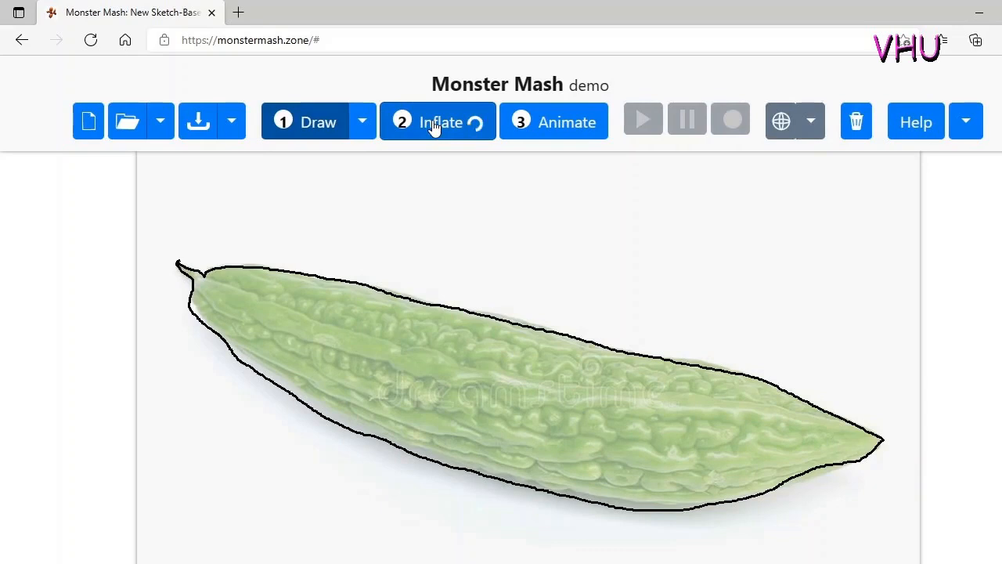
click(436, 121)
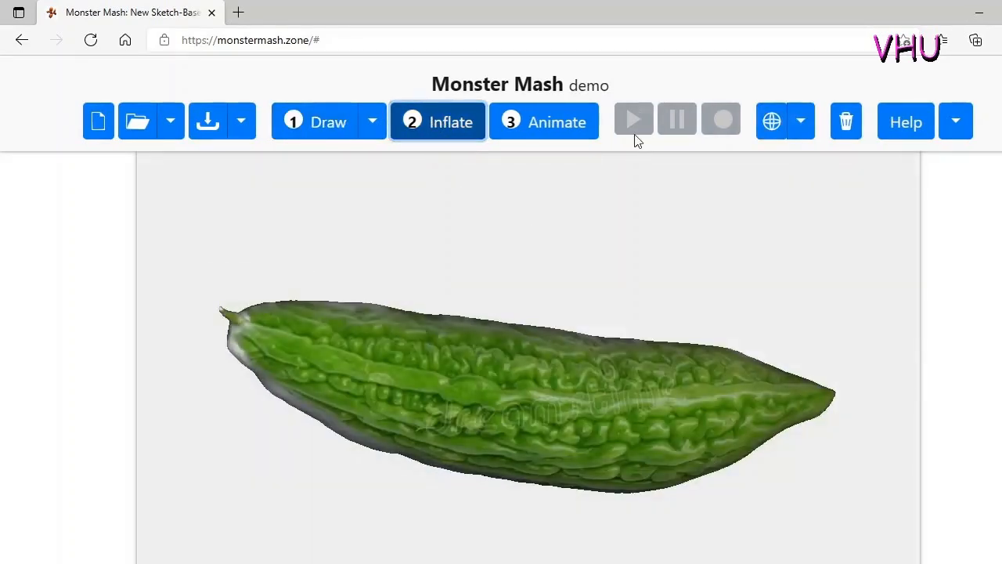
click(544, 121)
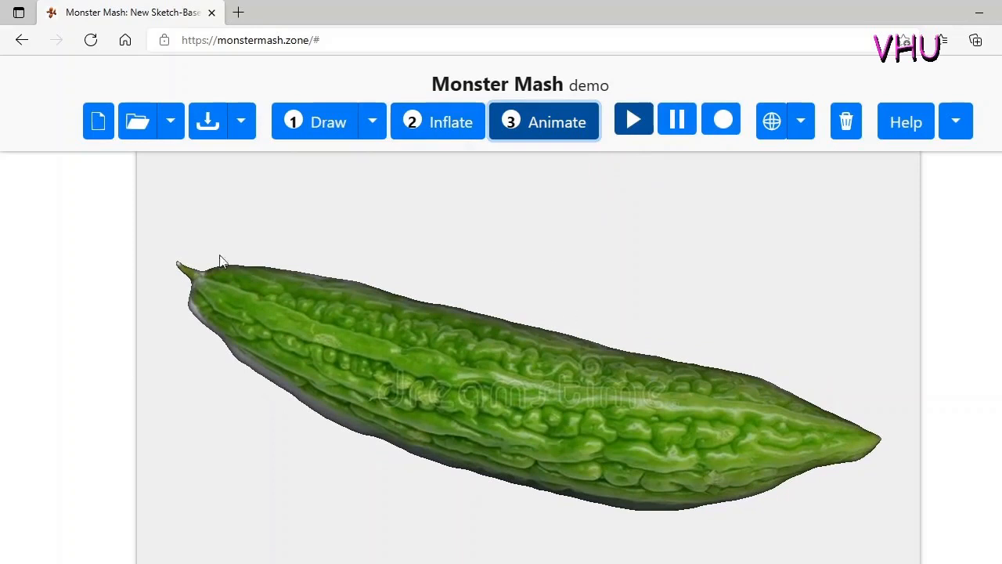
mouse_move(182, 139)
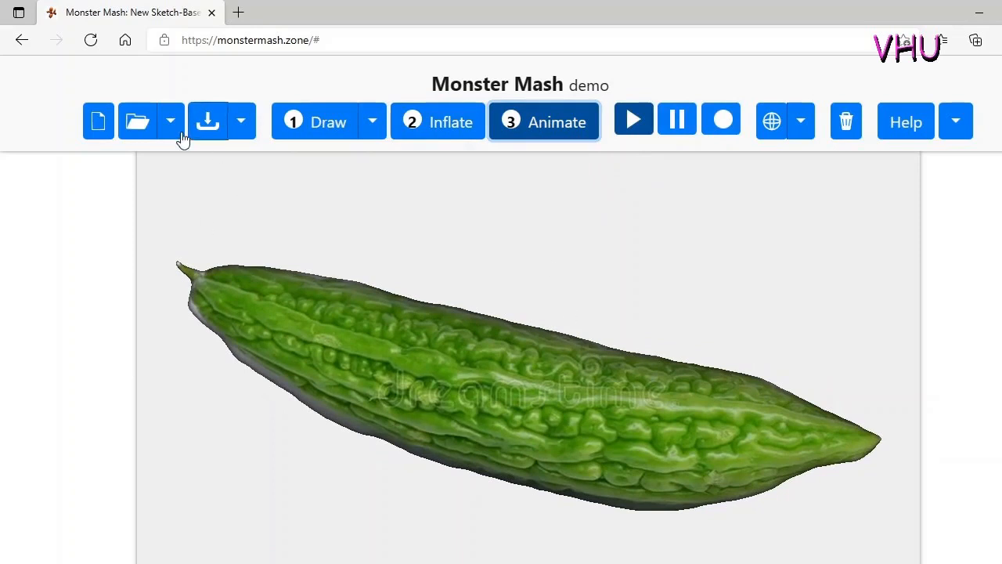
- Show the folder menu, then the download menu listing save and export options
click(170, 122)
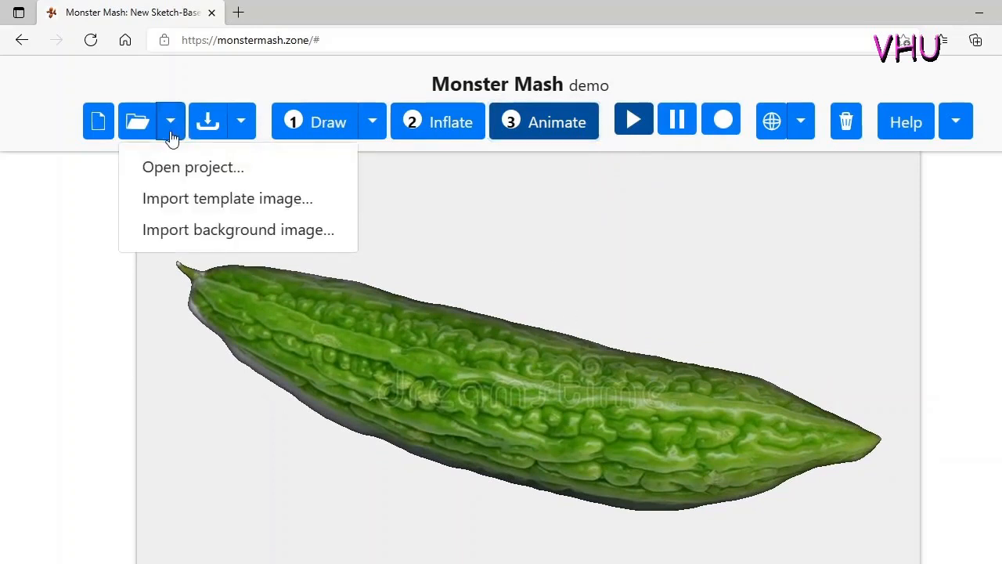
click(241, 122)
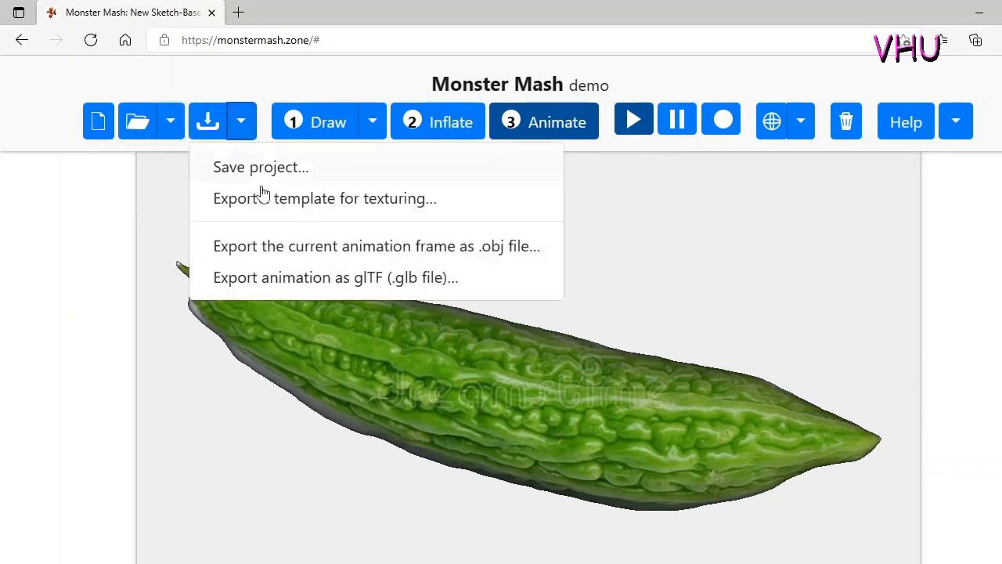
mouse_move(297, 282)
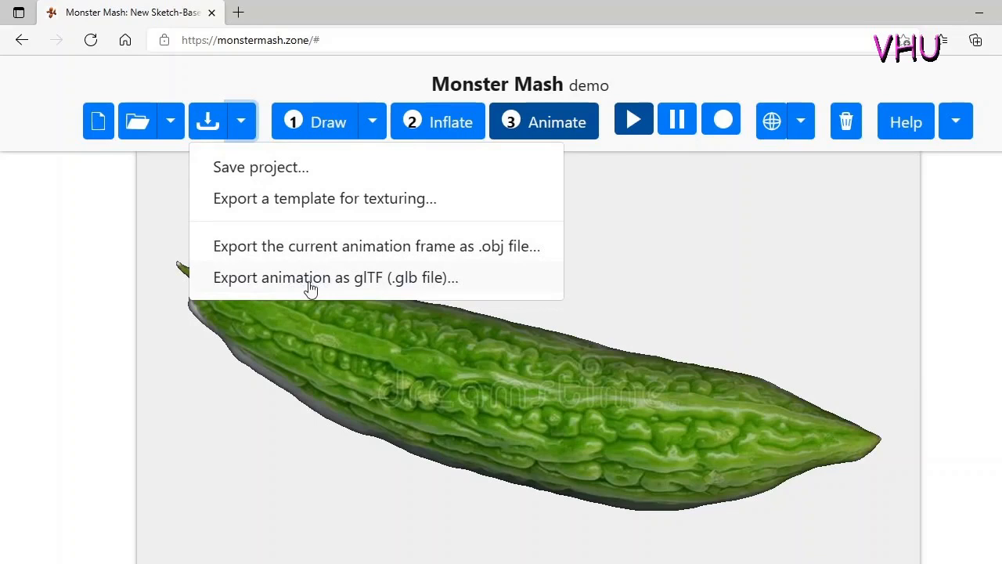
mouse_move(337, 287)
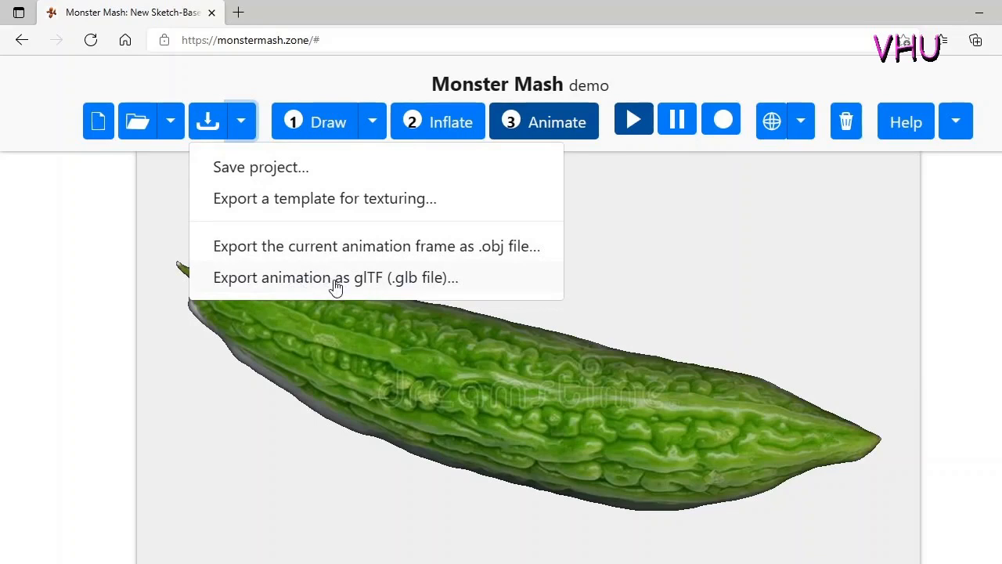
mouse_move(360, 288)
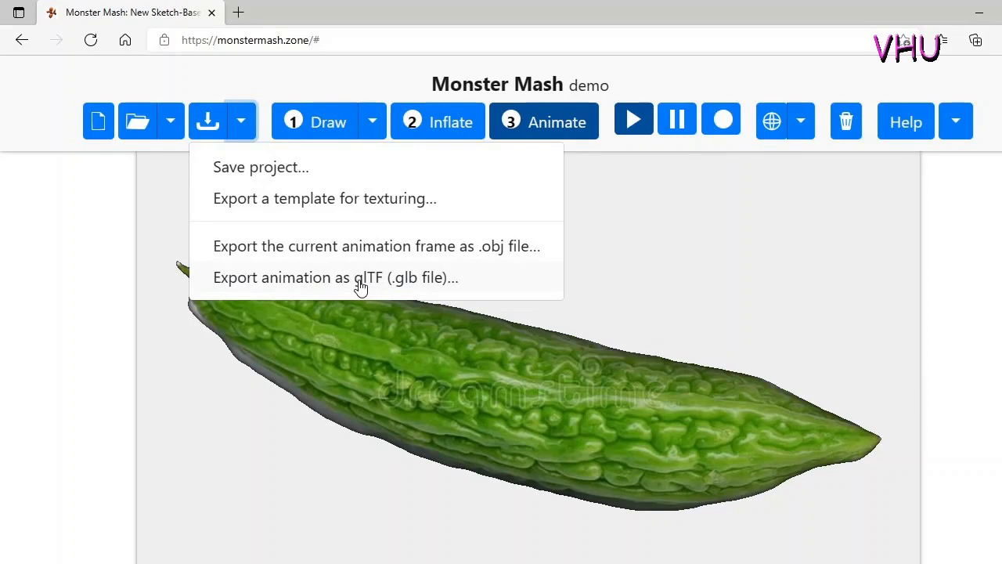
- Export the gourd animation as a glTF .glb file and download it once it reaches 100%
click(358, 278)
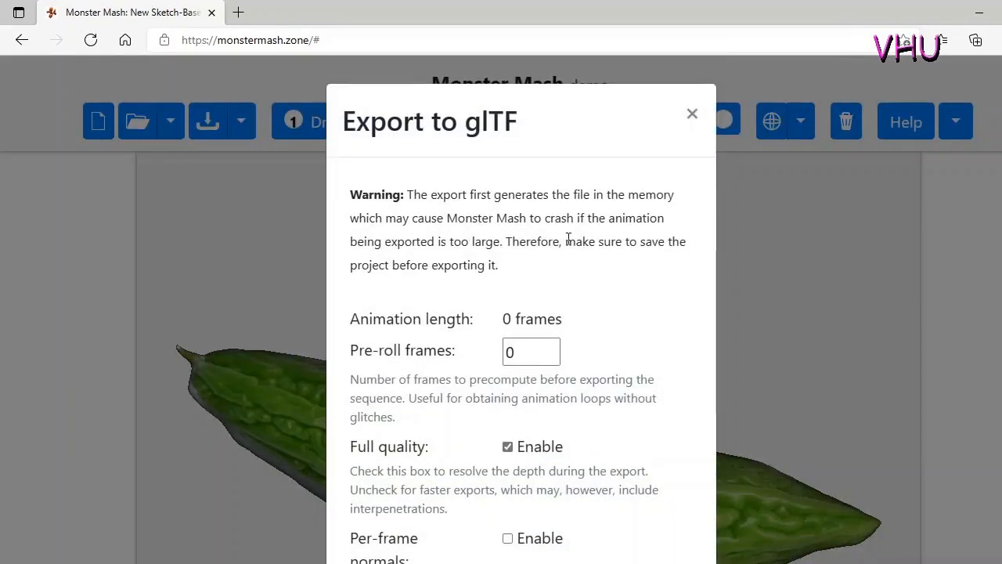
scroll(down, 3)
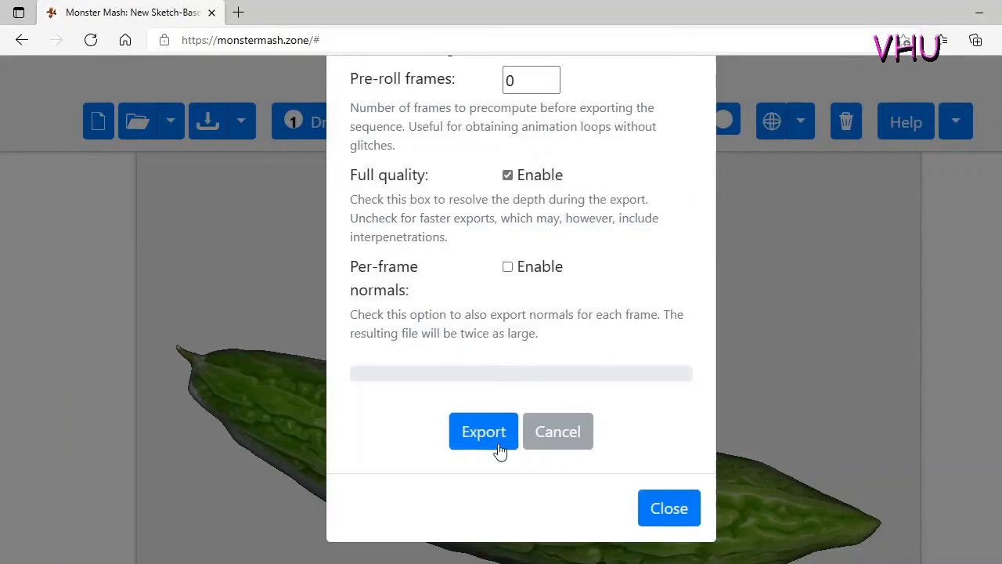
click(483, 431)
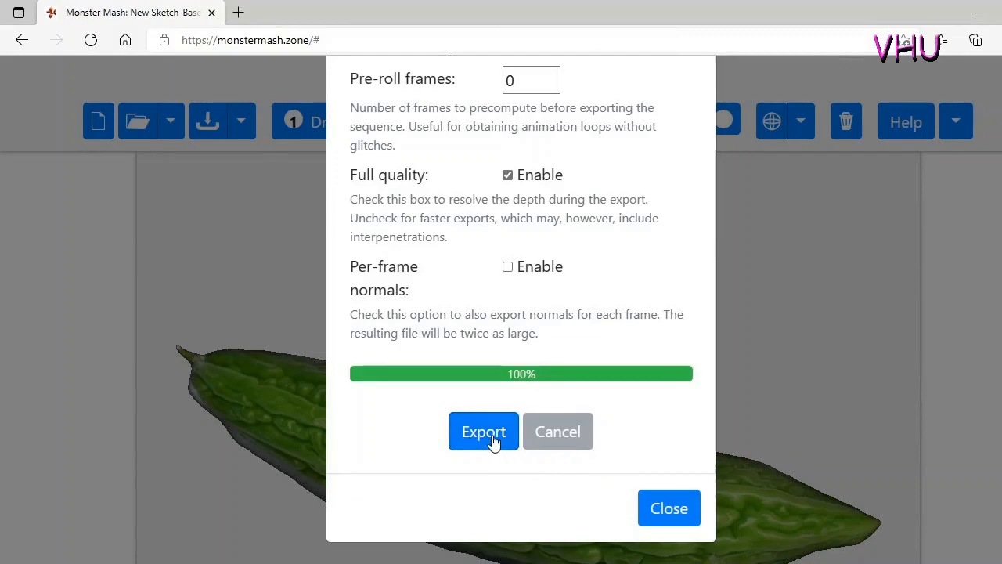
click(483, 431)
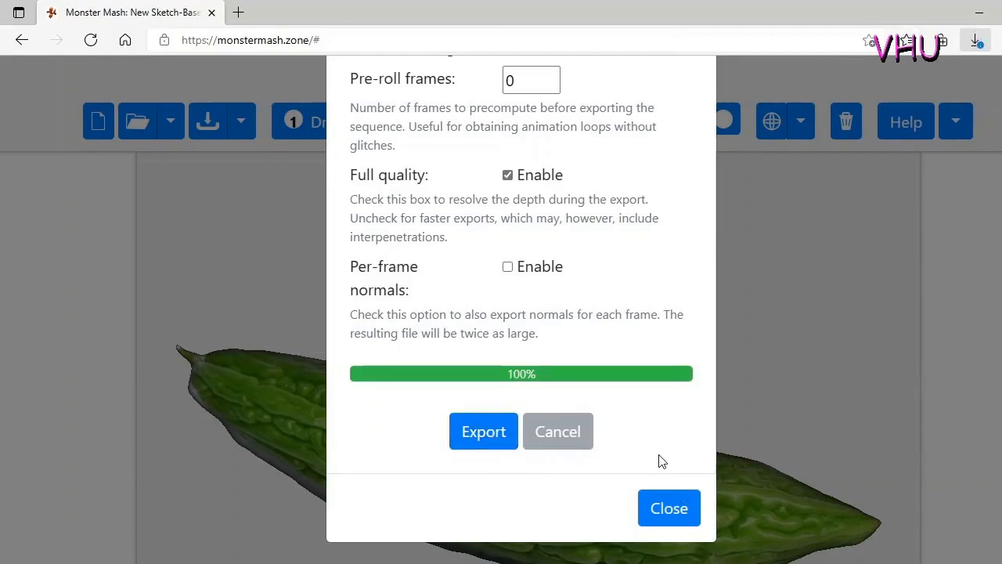
mouse_move(911, 172)
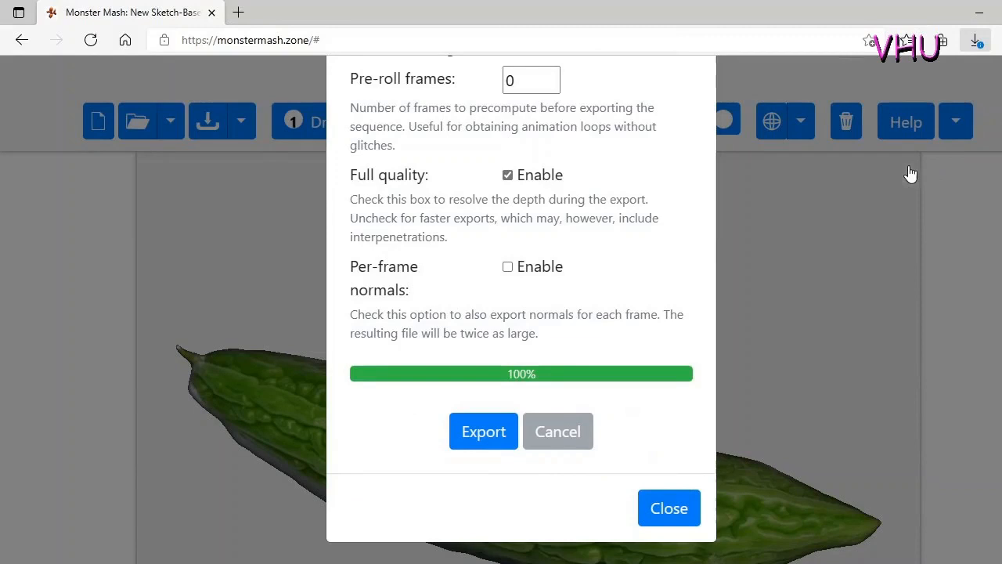
mouse_move(930, 141)
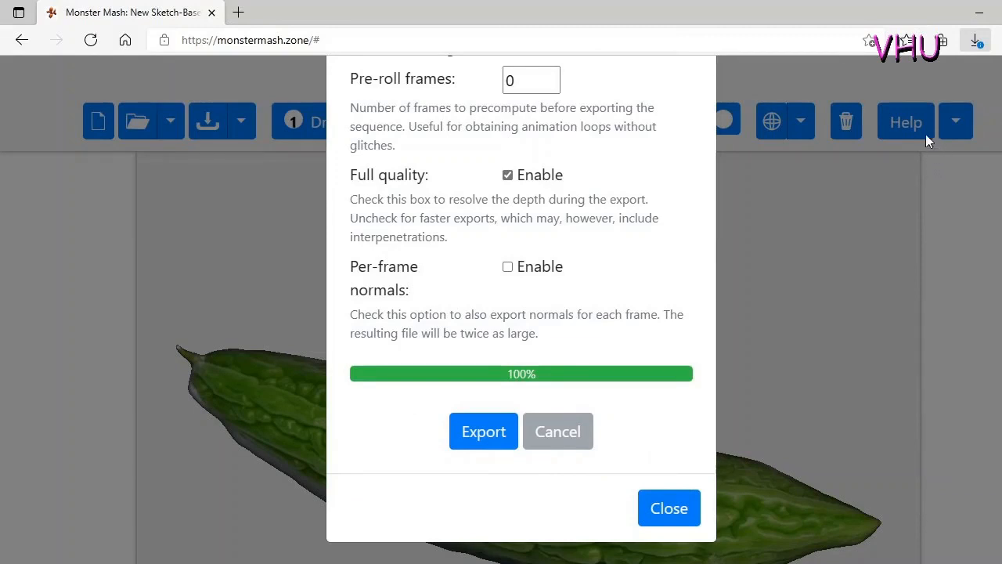
mouse_move(892, 129)
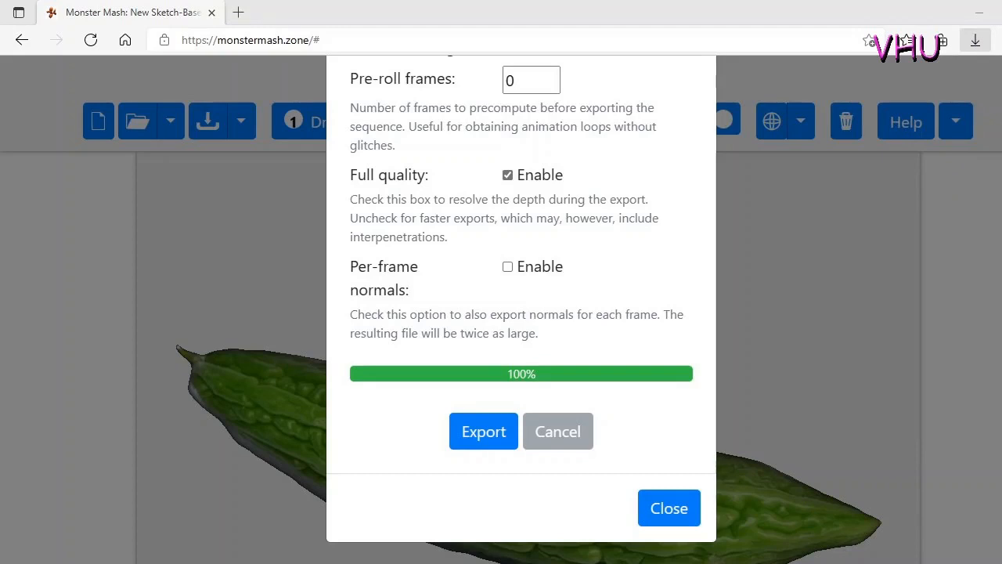
mouse_move(276, 516)
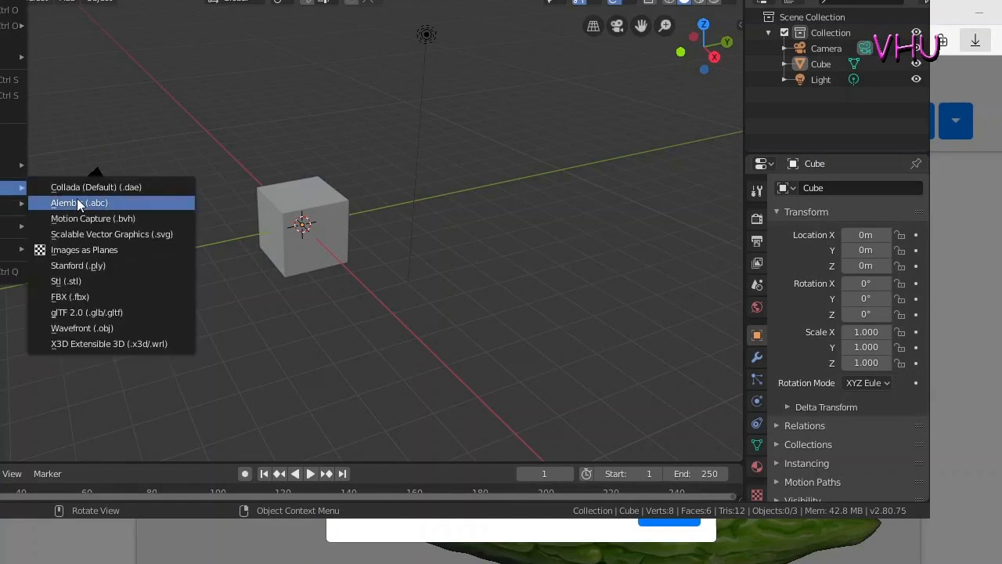
mouse_move(71, 312)
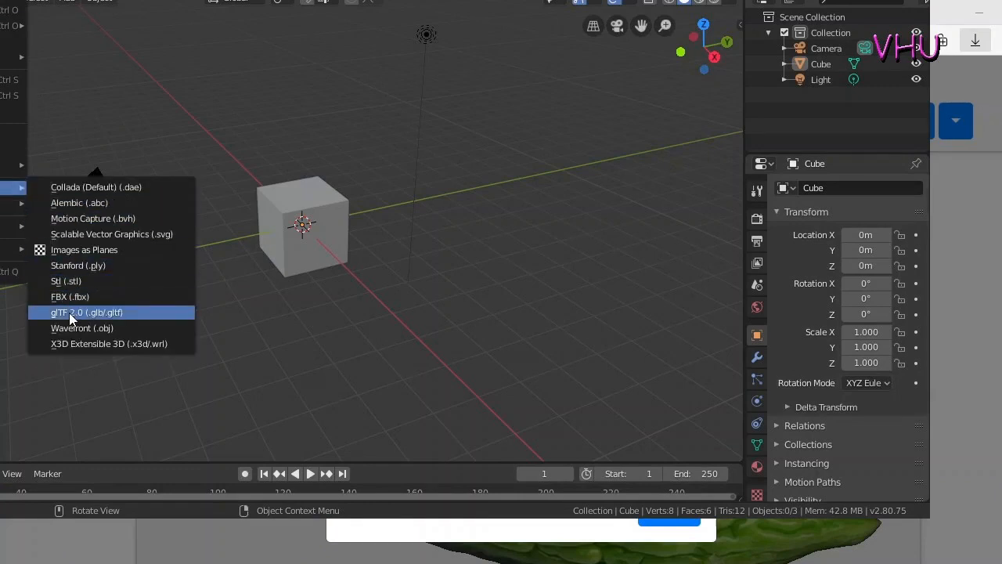
- Choose glTF 2.0 (.glb/.gltf) as the import format from File > Import
click(86, 311)
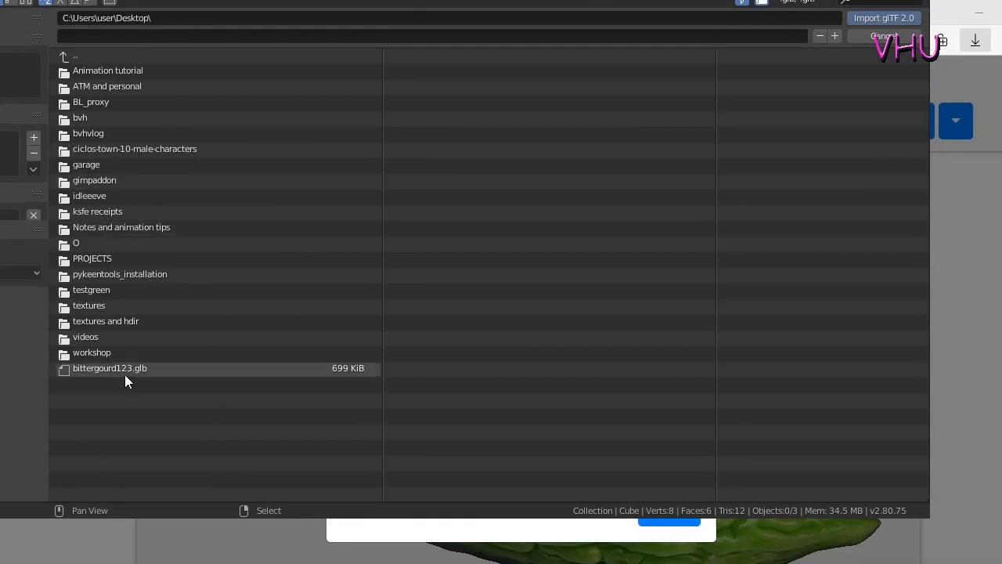
- Import bittergourd123.glb from the Desktop into the scene, replacing the default cube
click(110, 368)
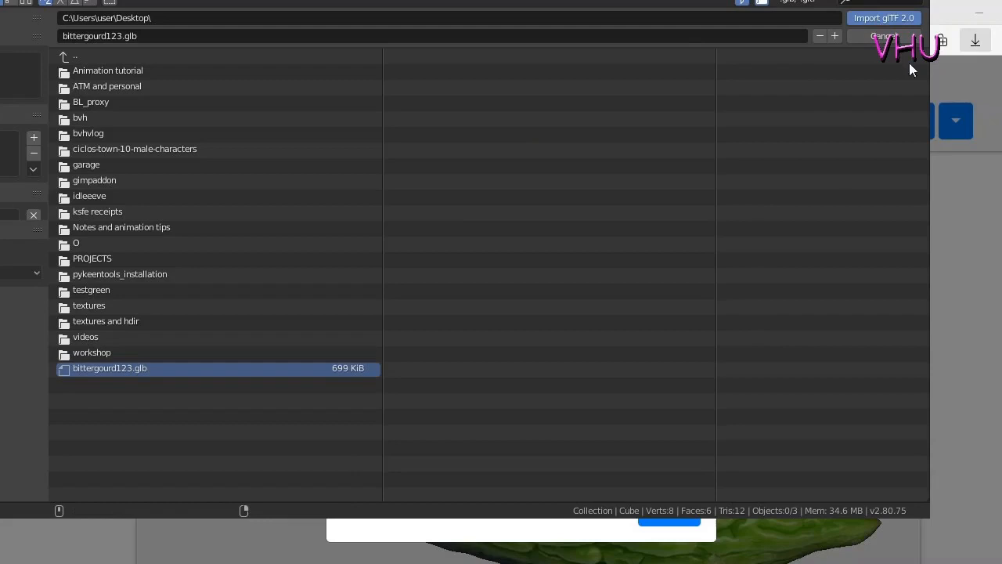
click(878, 18)
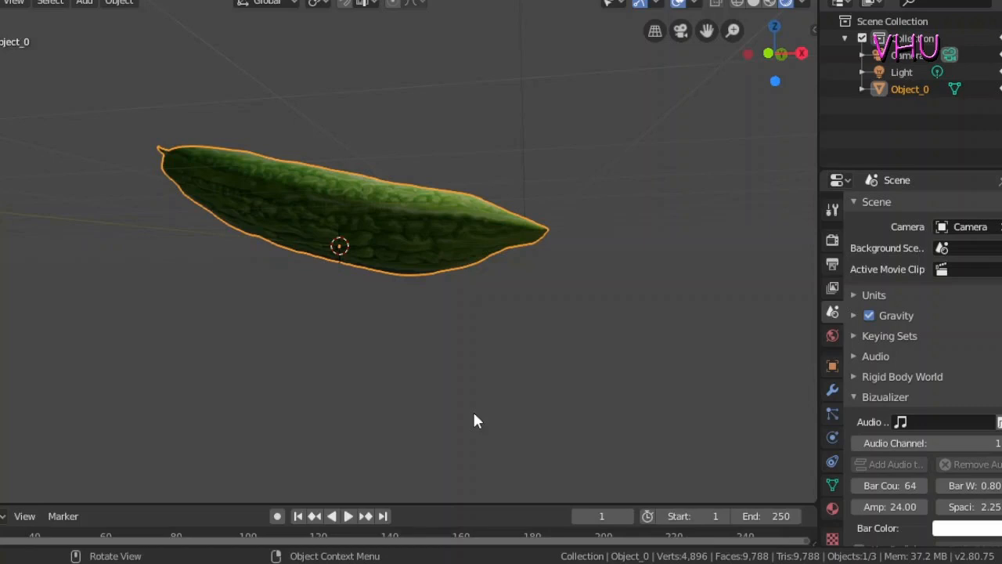
mouse_move(765, 109)
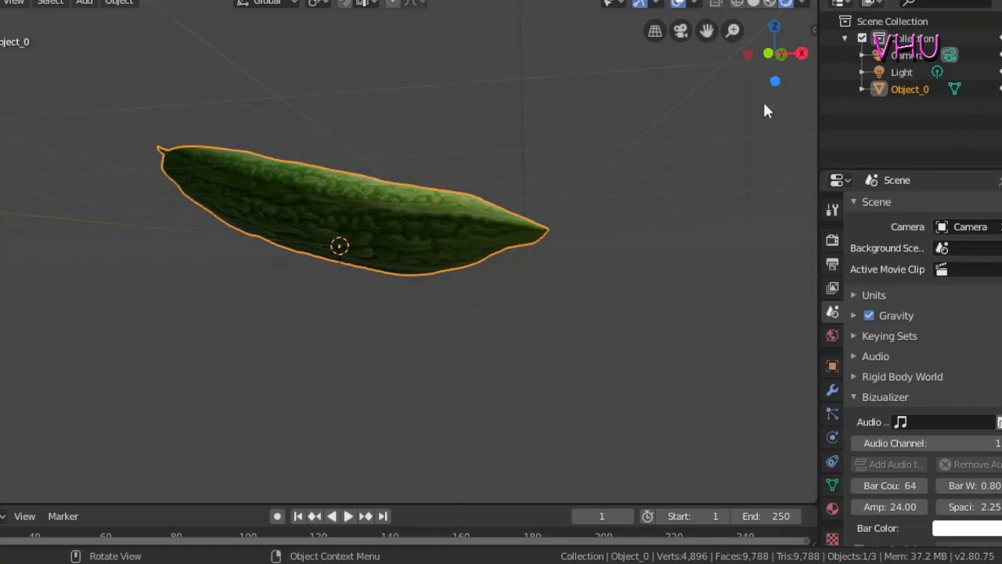
mouse_move(770, 53)
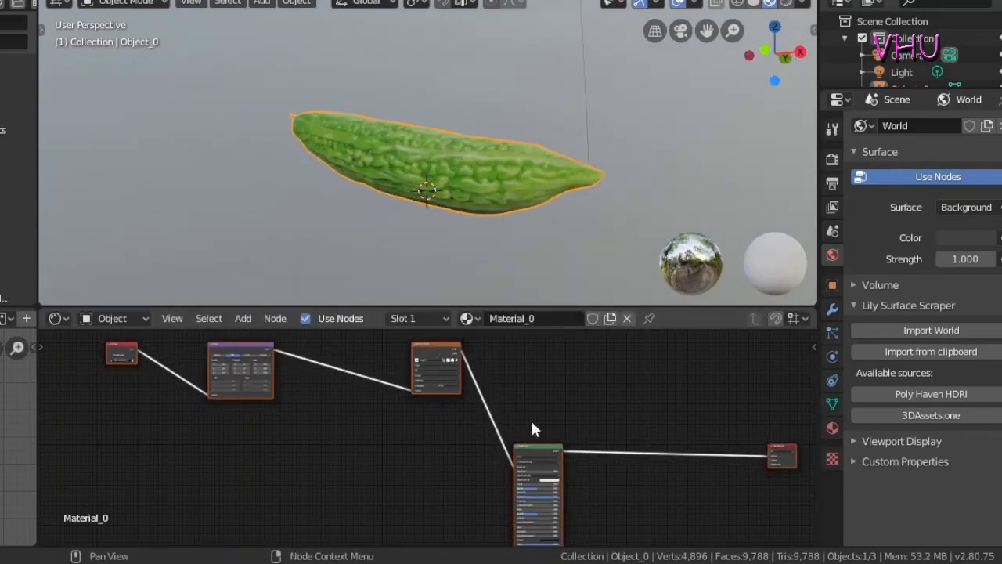
- Add a Bump node to the gourd's Material_0 shader network via the Shift+A search
drag(536, 454, 545, 438)
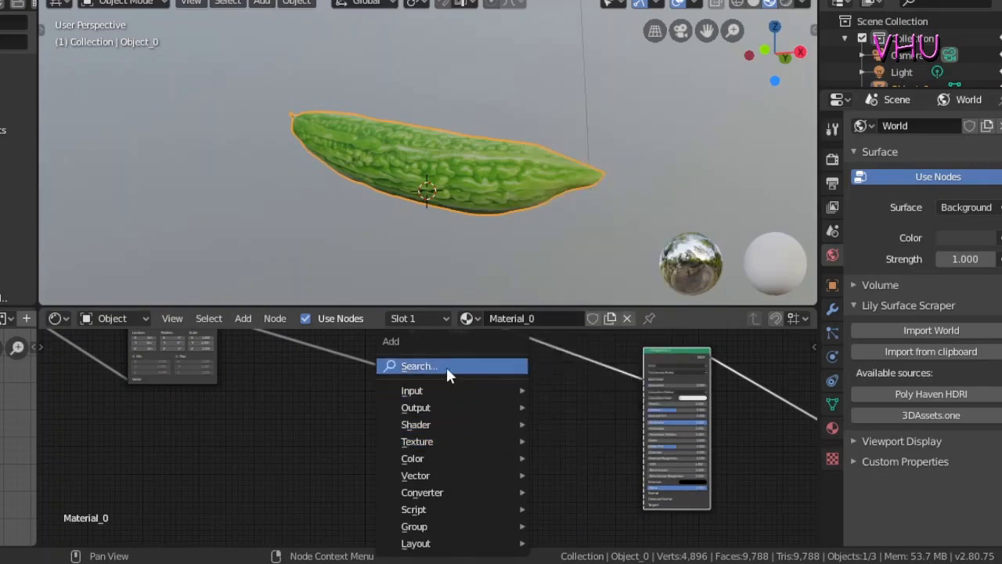
text(b)
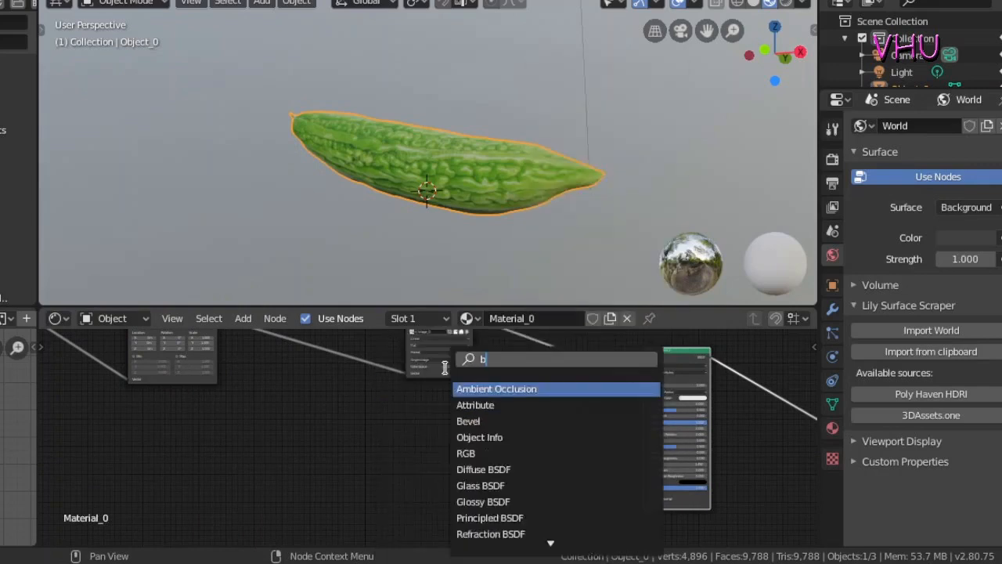
click(496, 389)
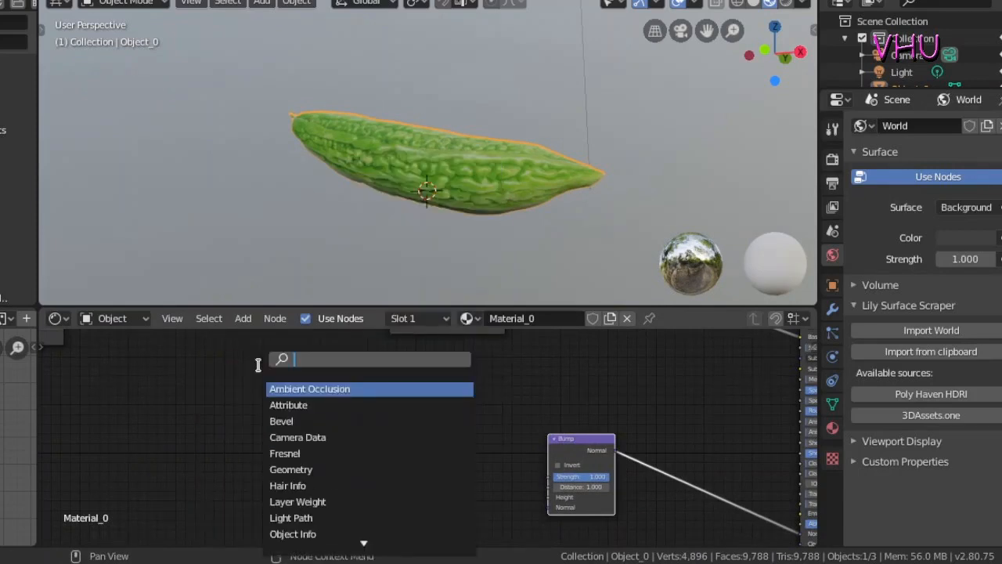
- Add an Image Texture node and wire its Color output into the Bump node's Height
text(im)
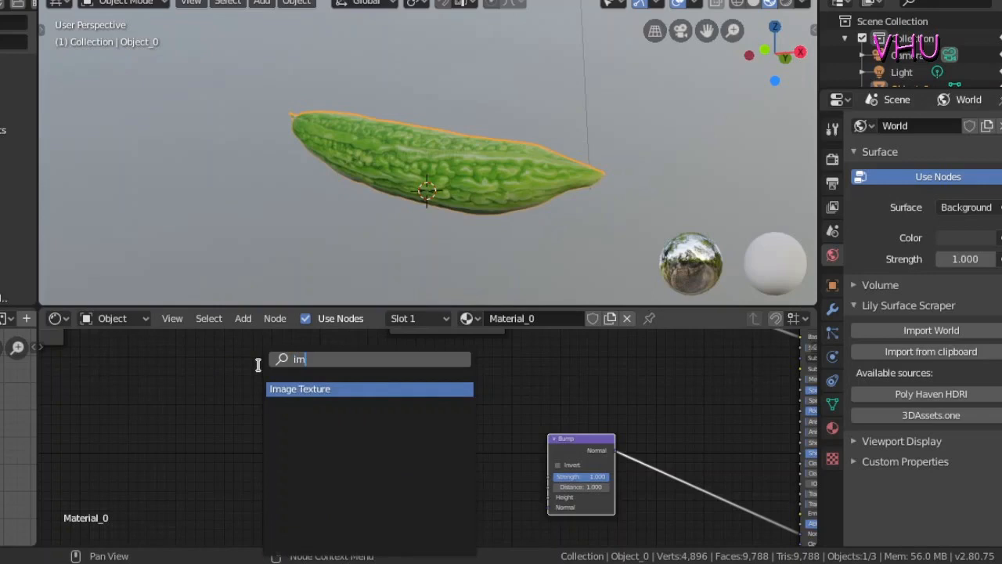
click(299, 388)
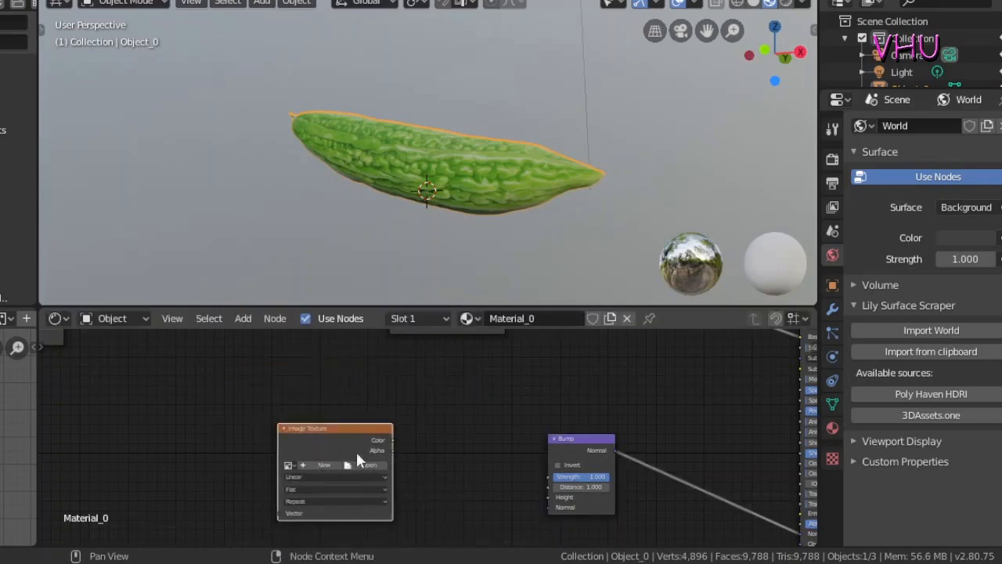
drag(389, 439, 470, 460)
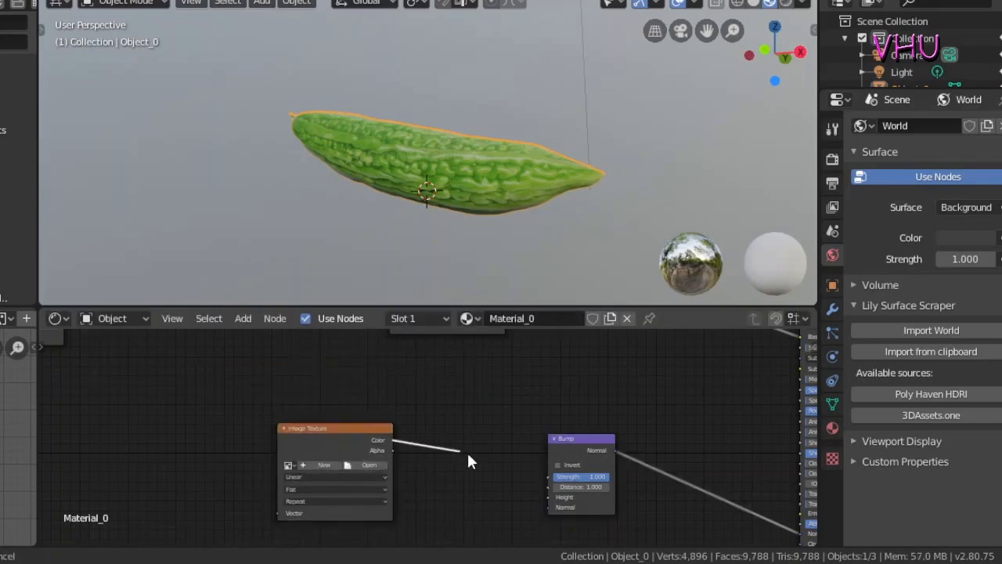
drag(394, 440, 534, 497)
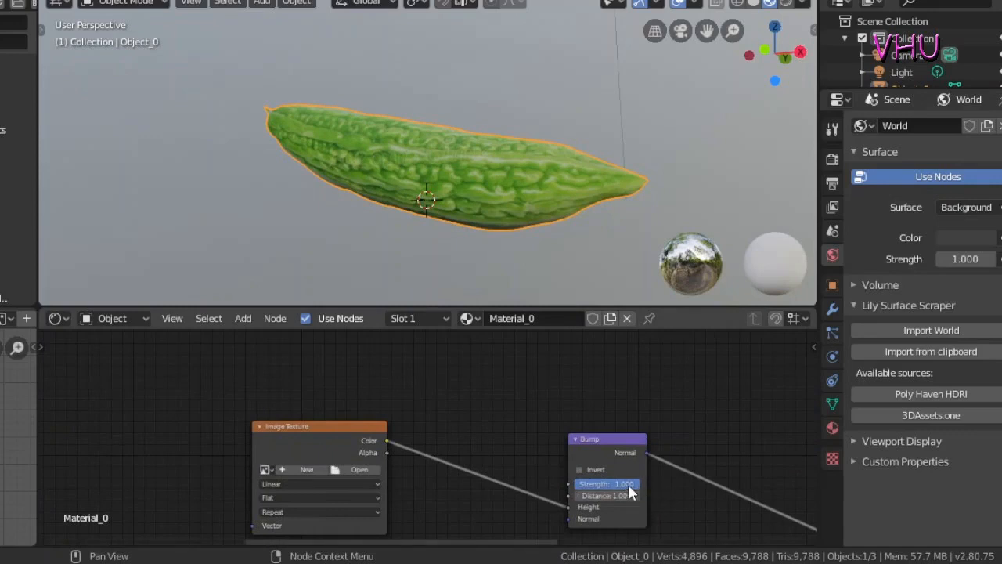
- Lower the Bump node's strength below 1.000 and its distance to 0.800
drag(626, 483, 595, 483)
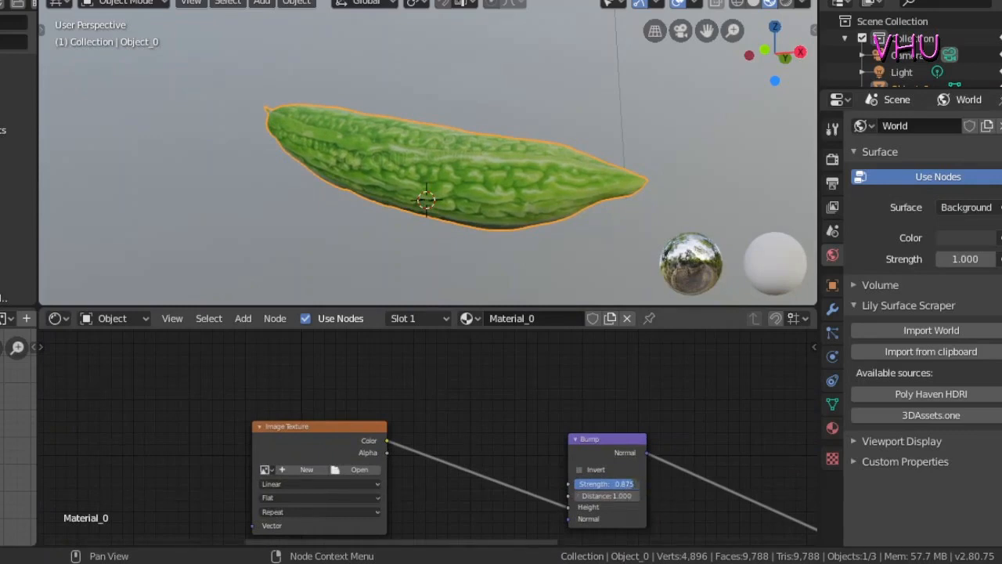
drag(622, 483, 634, 483)
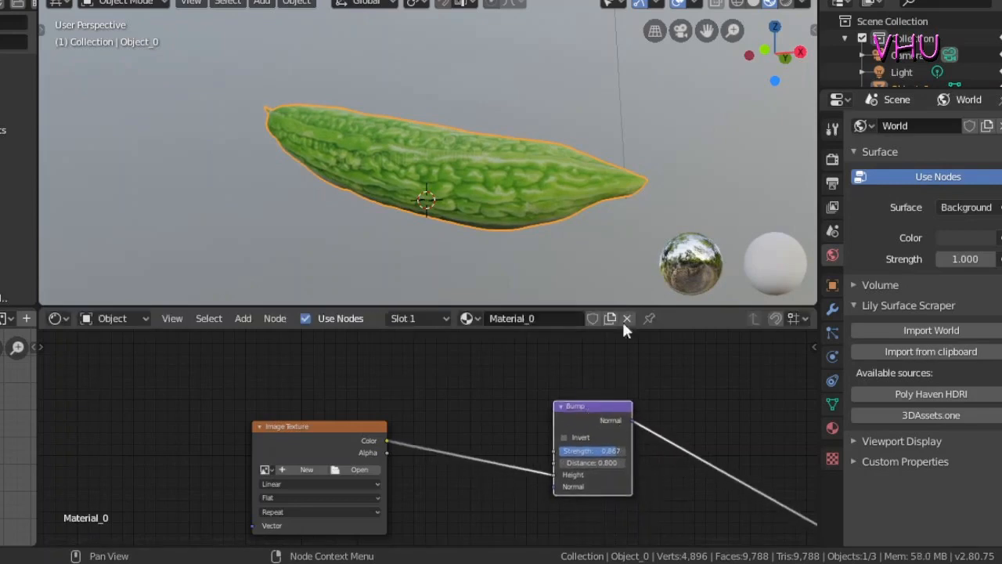
mouse_move(501, 234)
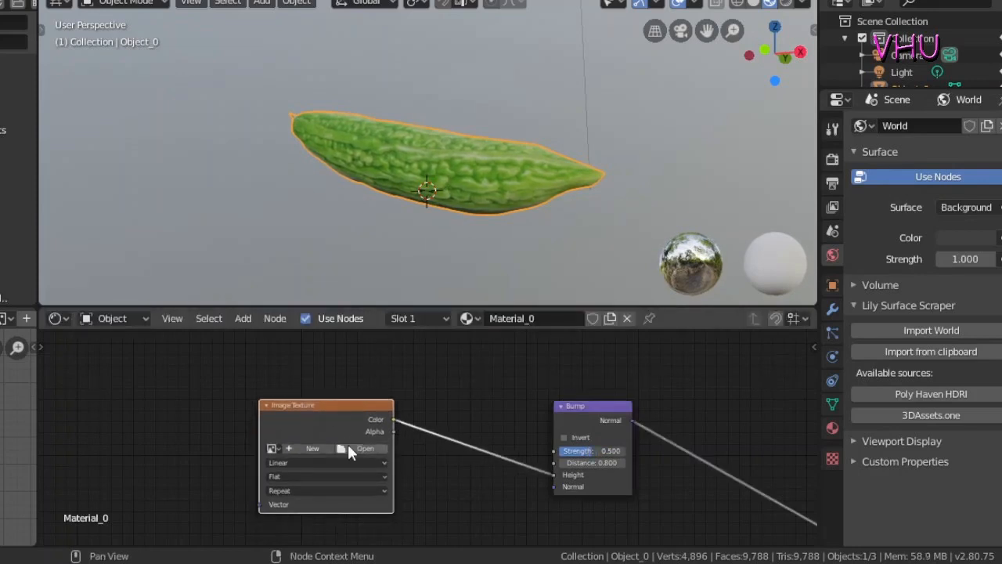
- Load bitter-gourd-bw.jpg into the Image Texture node driving the bump
click(361, 449)
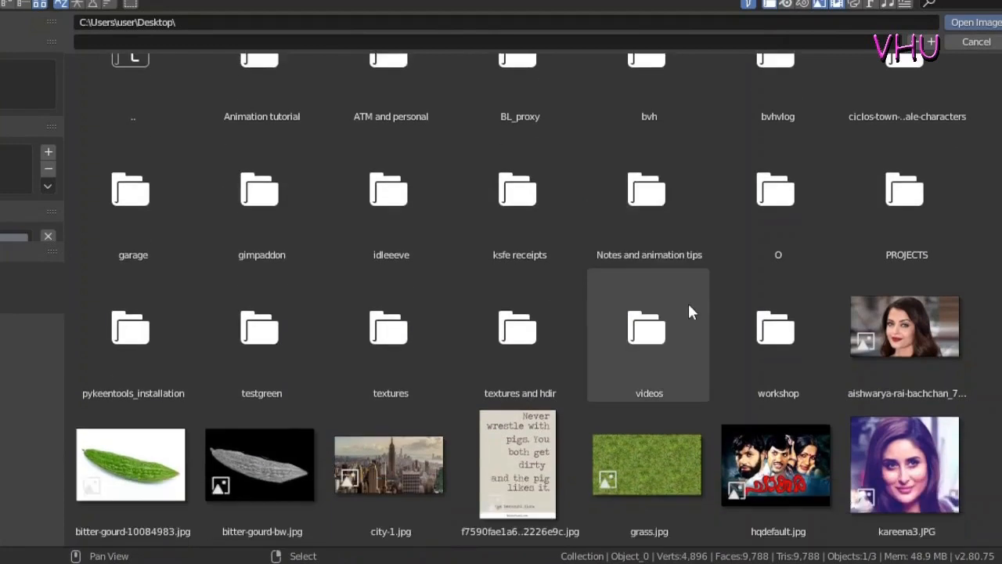
scroll(down, 3)
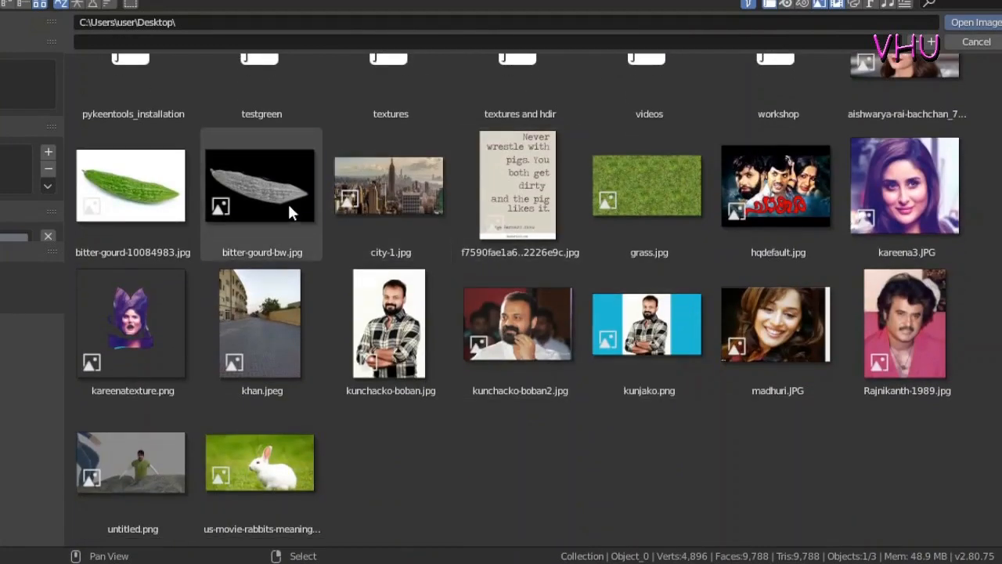
click(259, 185)
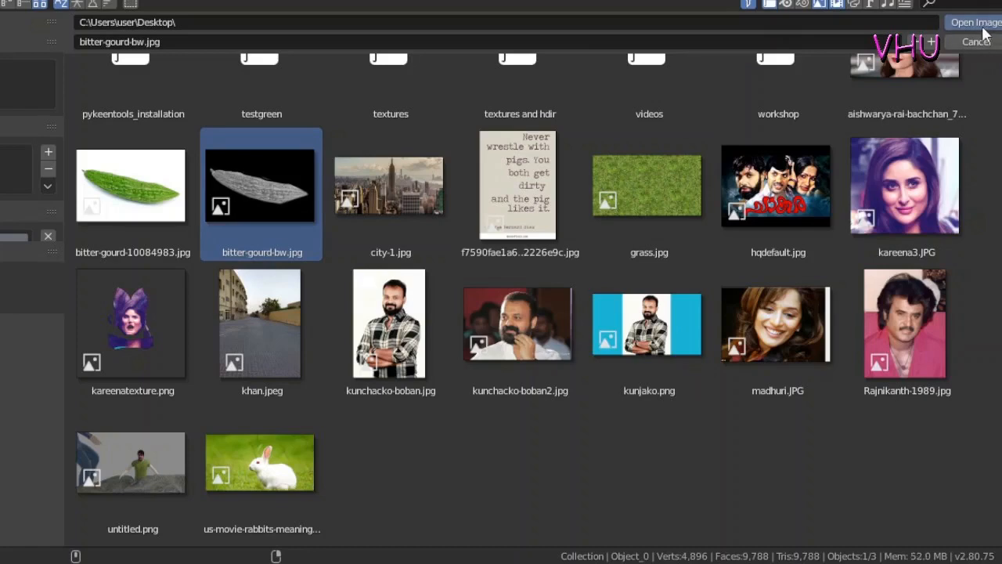
click(975, 21)
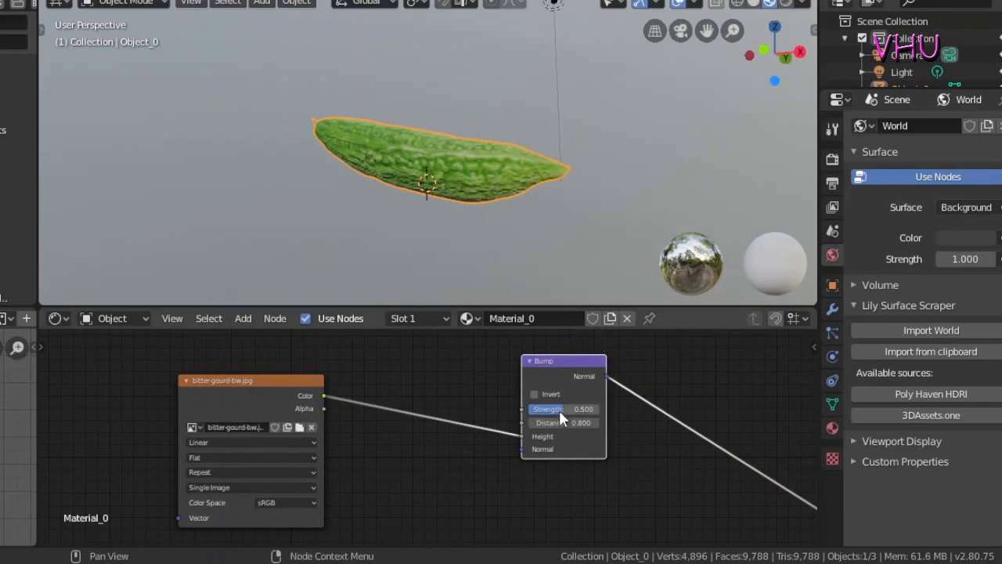
- Lower the Bump Strength to 0.175, tilt the gourd in camera view, and switch the shader editor to the World nodes
drag(548, 409, 562, 409)
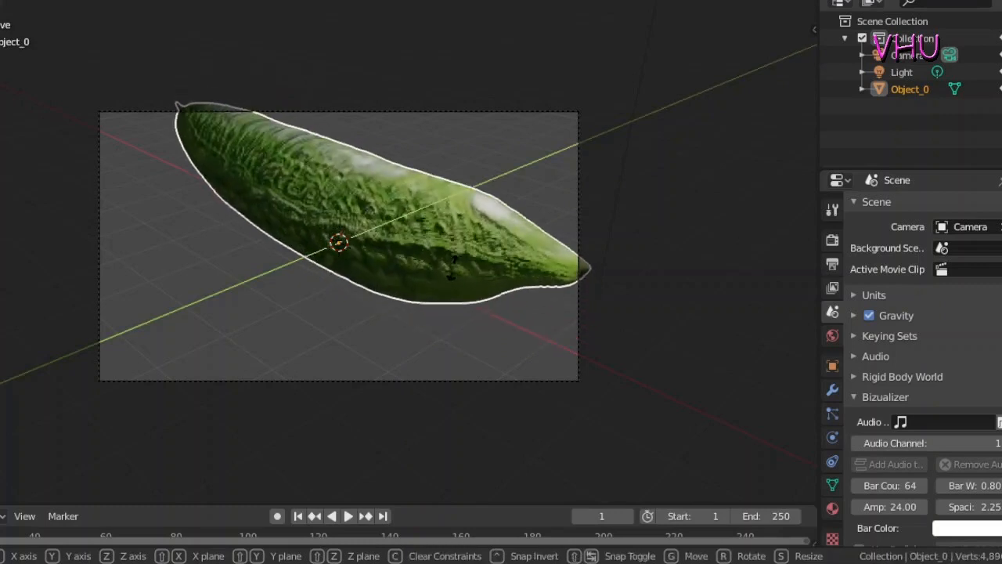
click(460, 282)
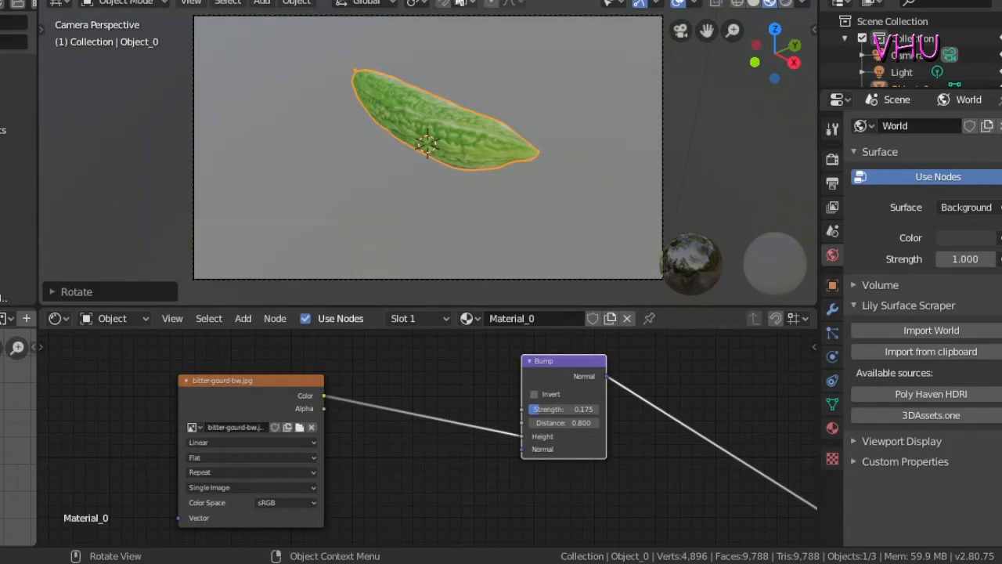
mouse_move(237, 150)
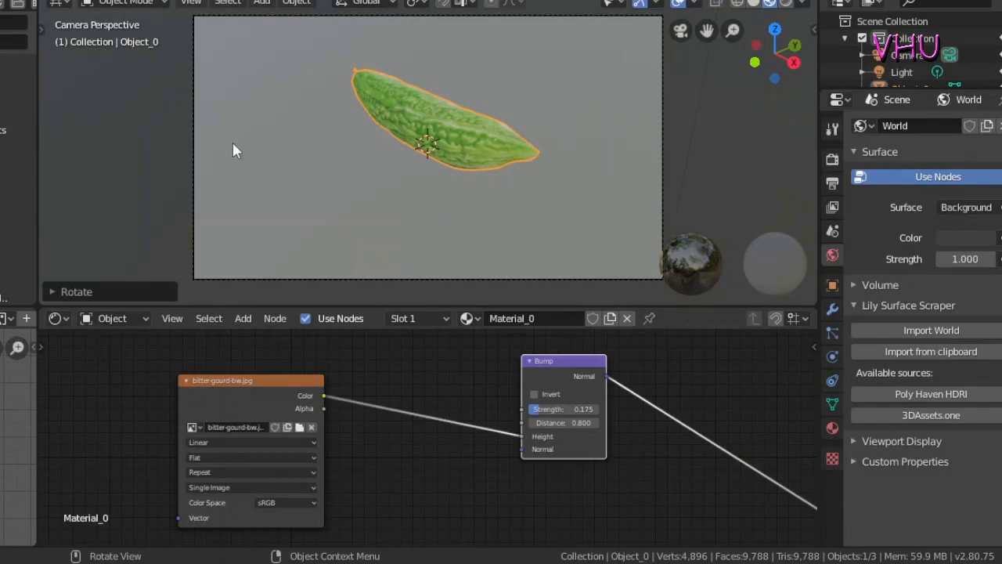
click(114, 318)
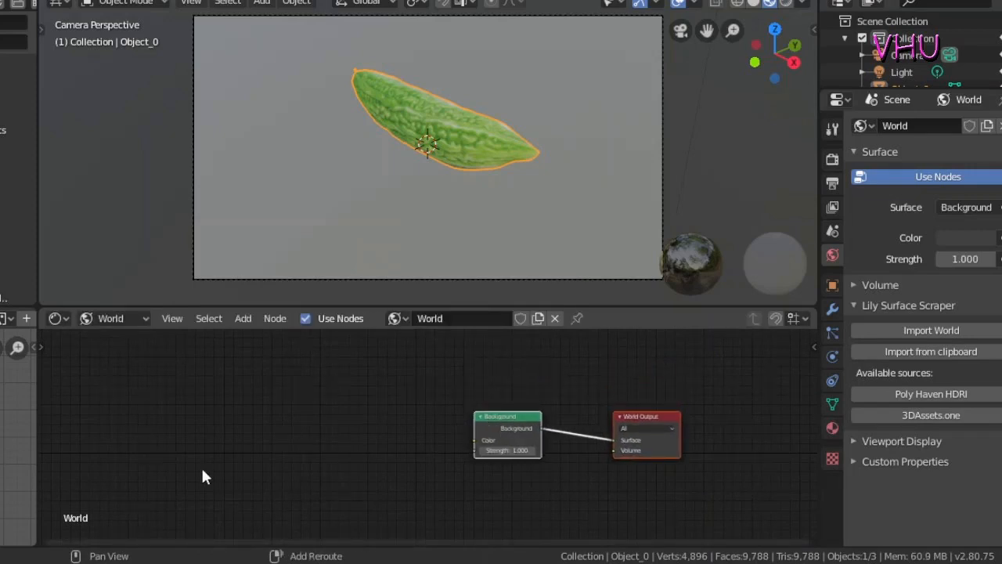
- Add an Environment Texture node (searched 'env') and place it left of the Background node
click(242, 318)
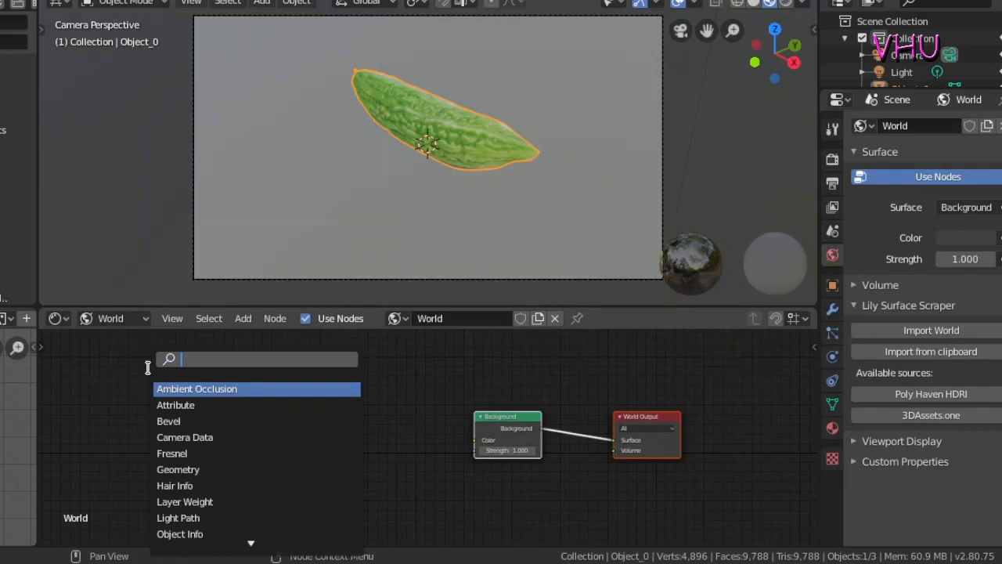
text(en)
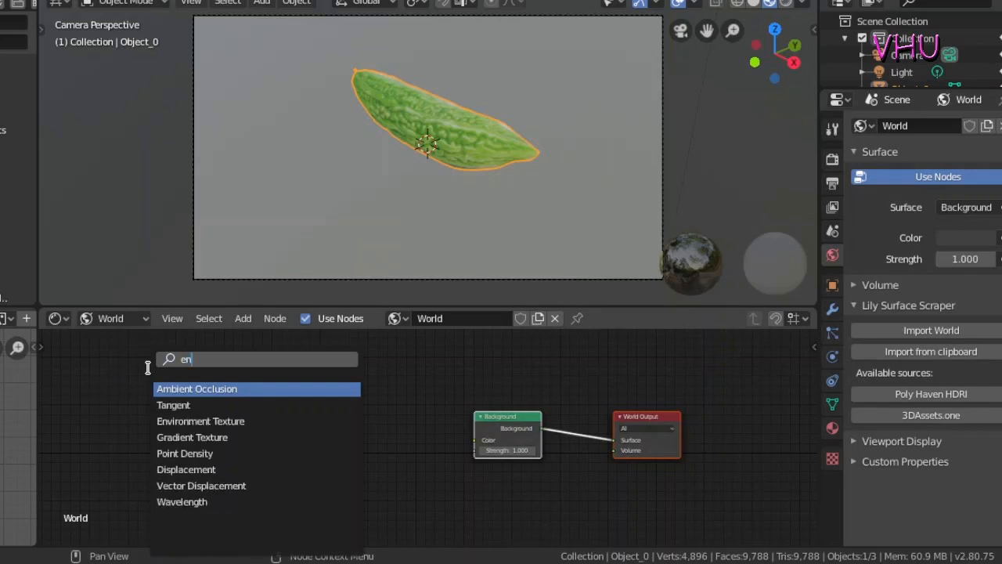
text(v)
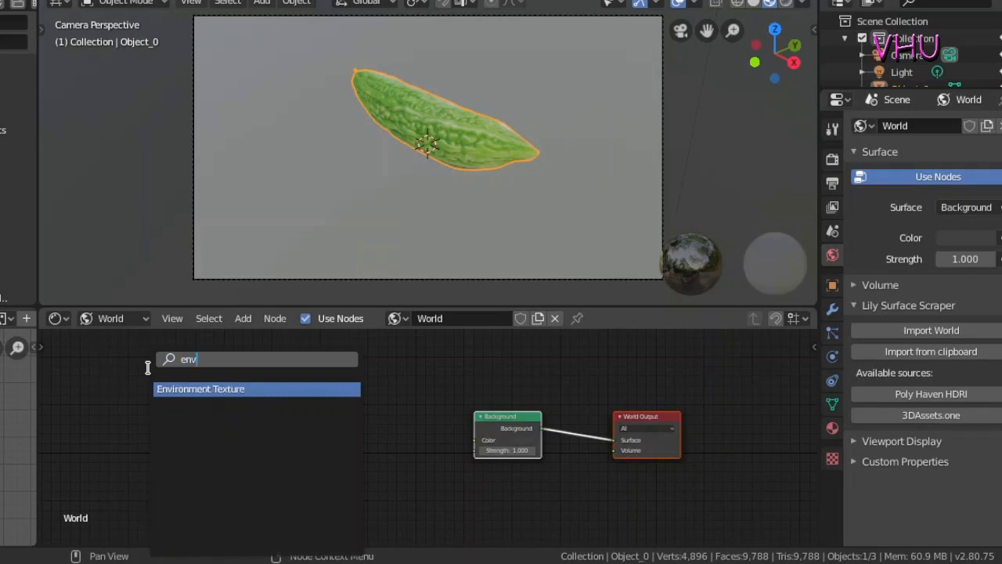
click(201, 389)
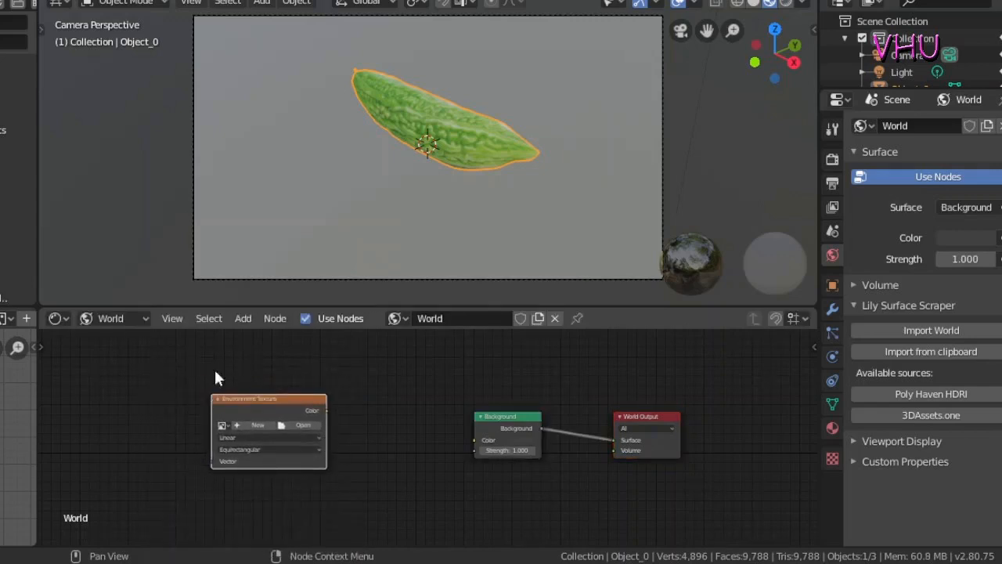
click(243, 318)
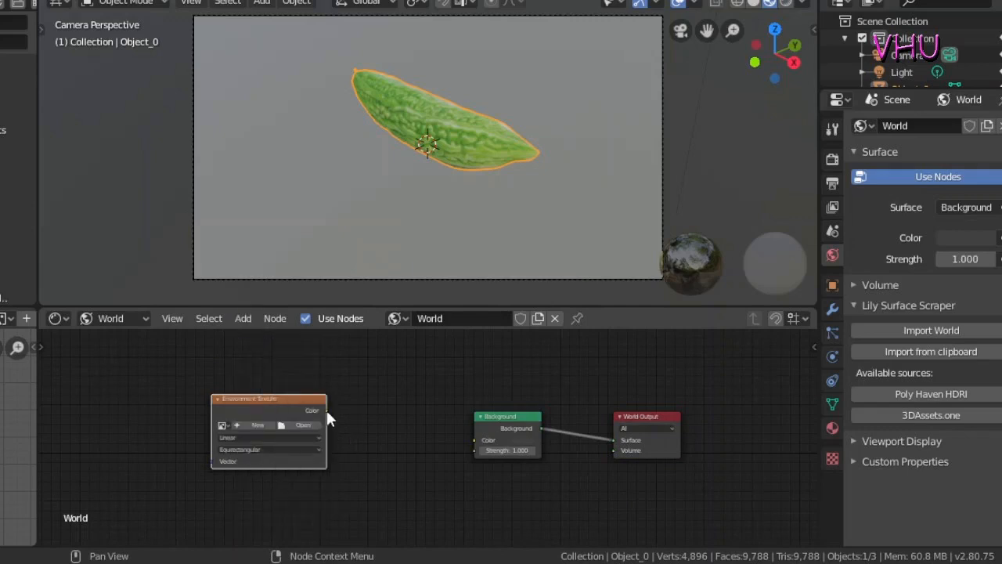
- Feed the Environment Texture color into Background and load the cayley_interior_4k.exr HDRI
drag(326, 409, 475, 439)
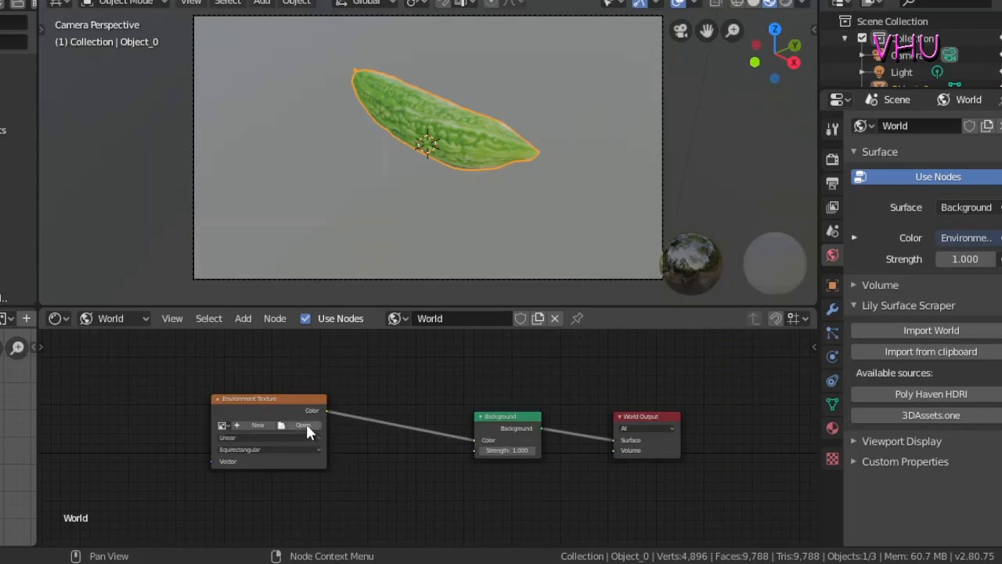
click(304, 426)
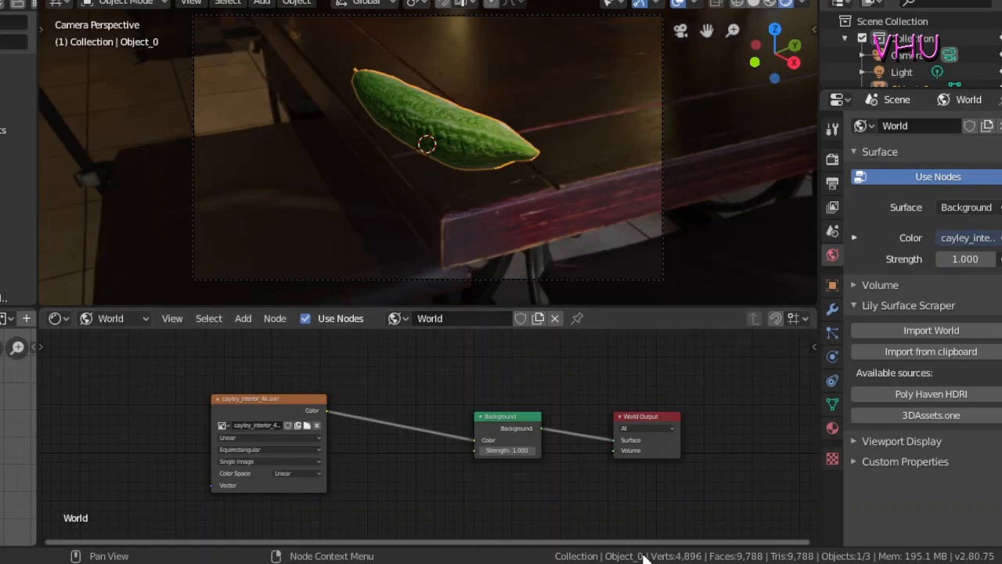
mouse_move(627, 247)
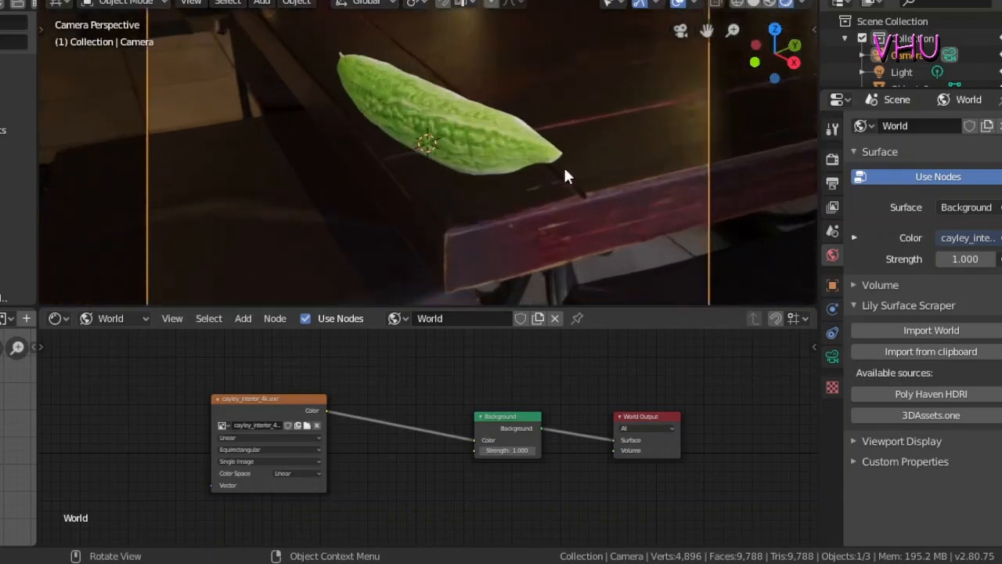
mouse_move(491, 132)
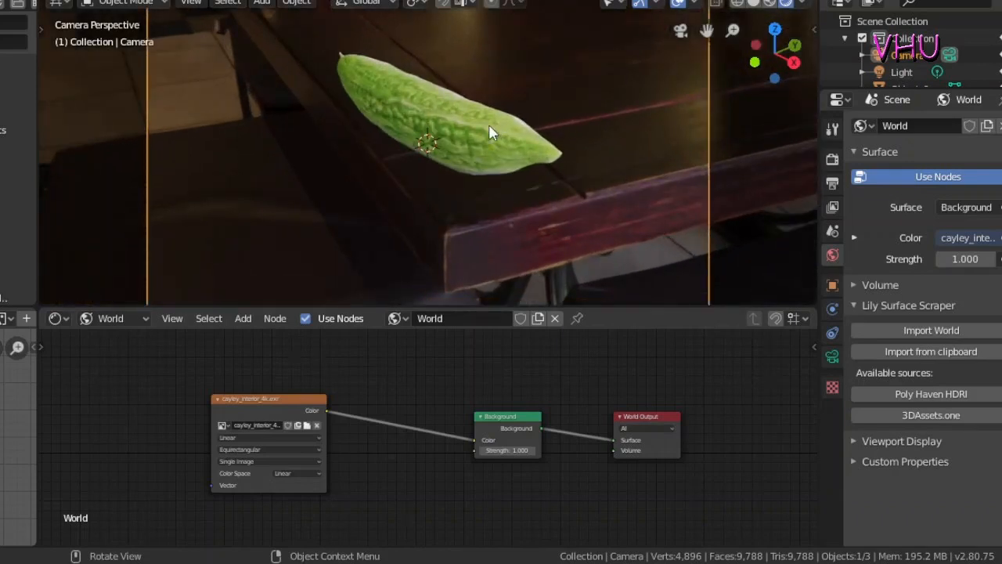
- Scale the gourd down onto the table and duplicate it twice into three gourds side by side
click(493, 132)
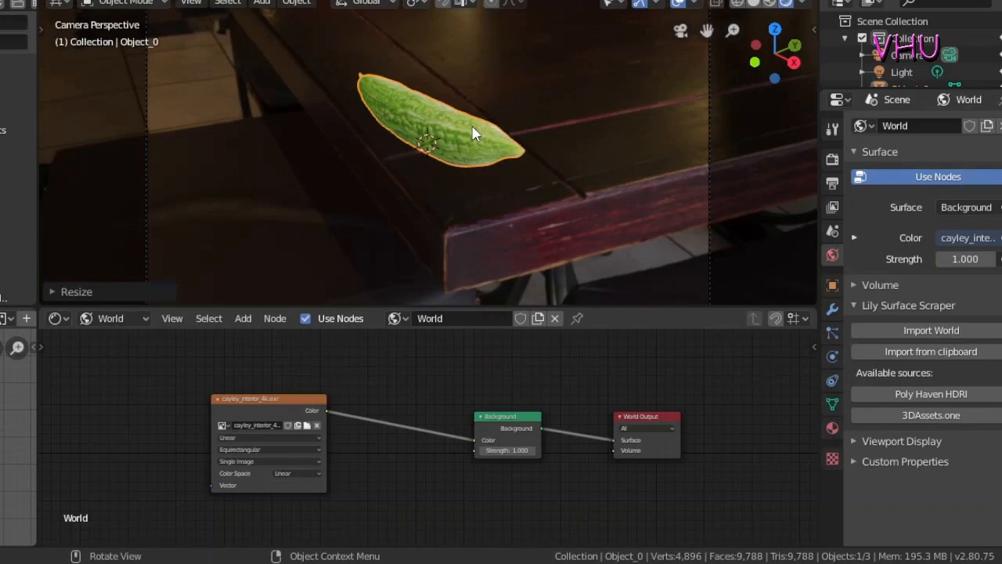
mouse_move(462, 143)
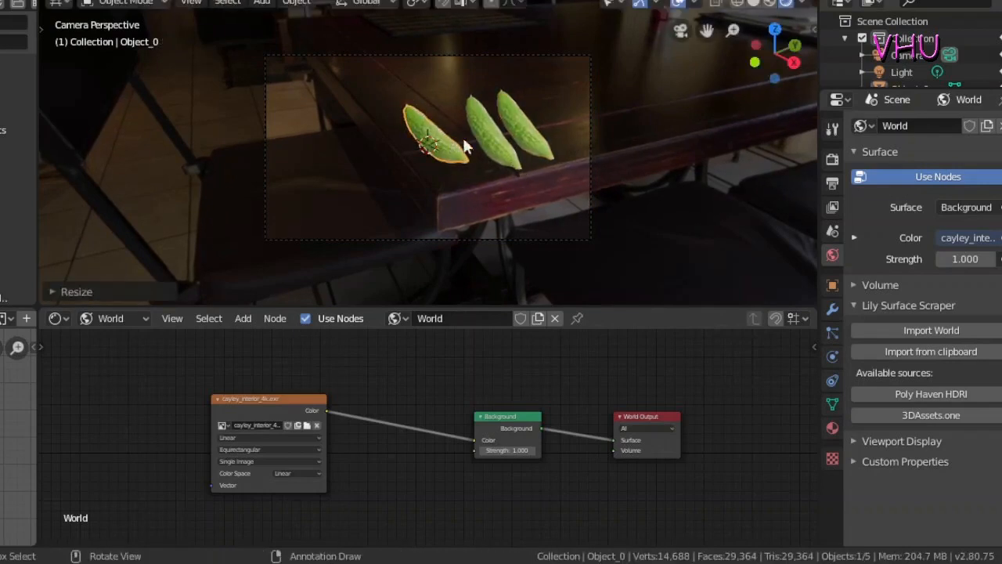
click(528, 130)
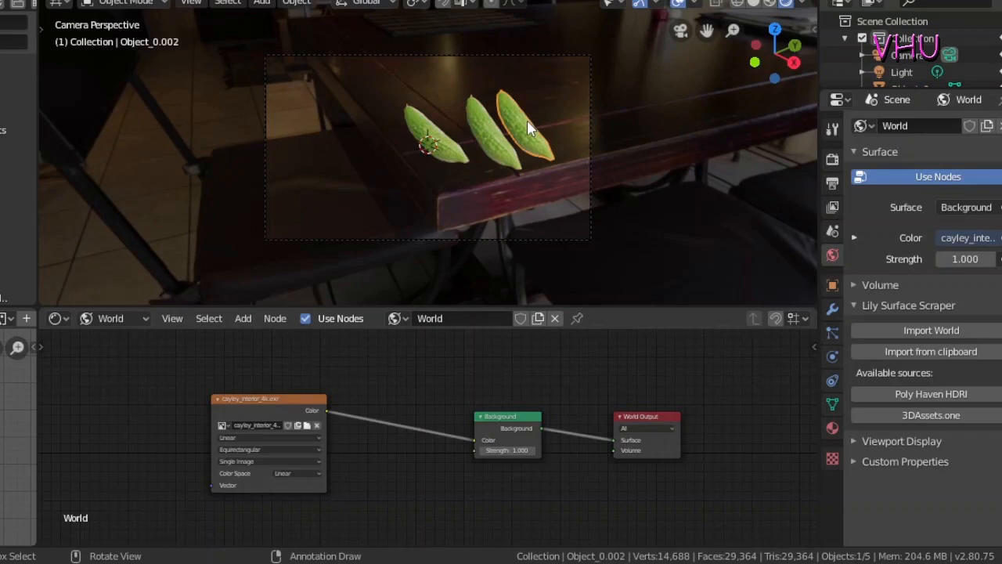